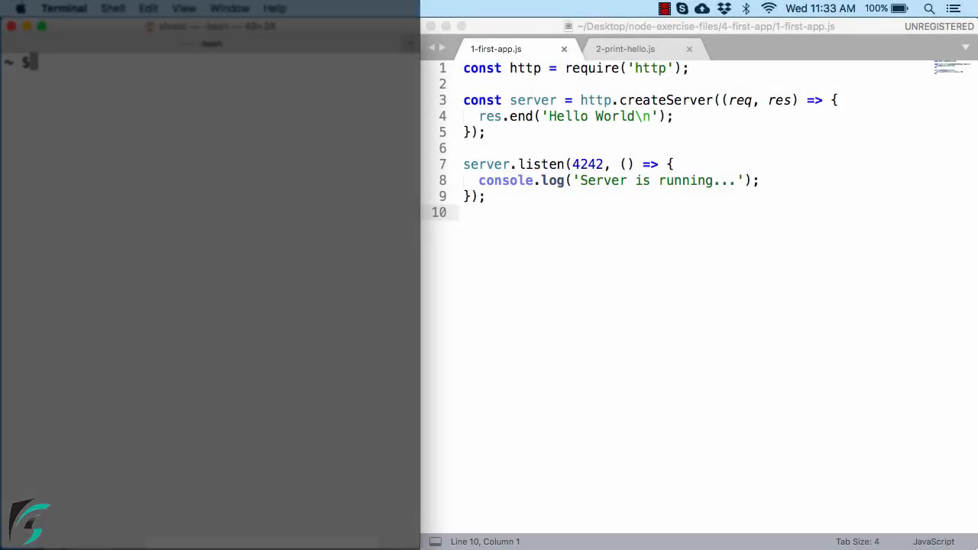
Browse Finder into node-exercise-files/4-first-app showing its two .js files, then return to Terminal.
left_click(855, 364)
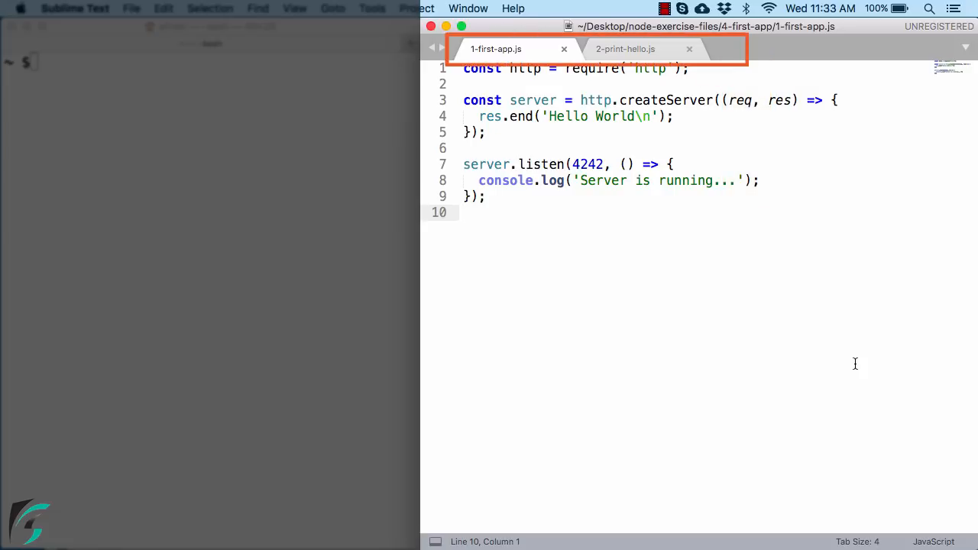
left_click(625, 49)
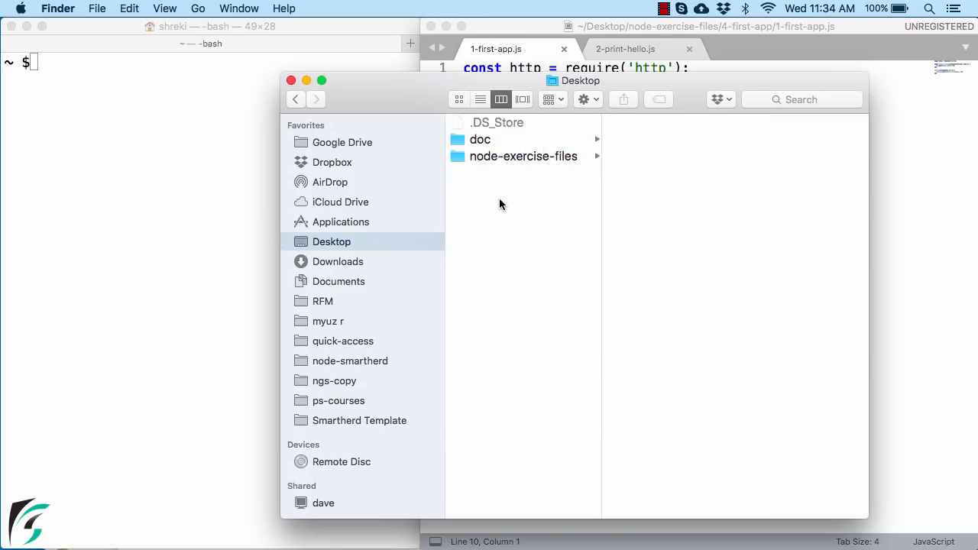
left_click(523, 156)
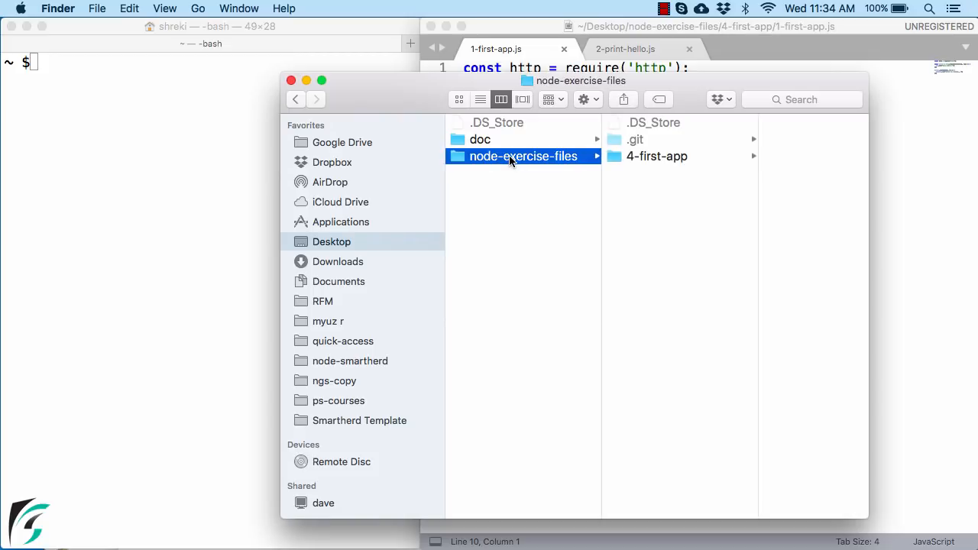
left_click(657, 156)
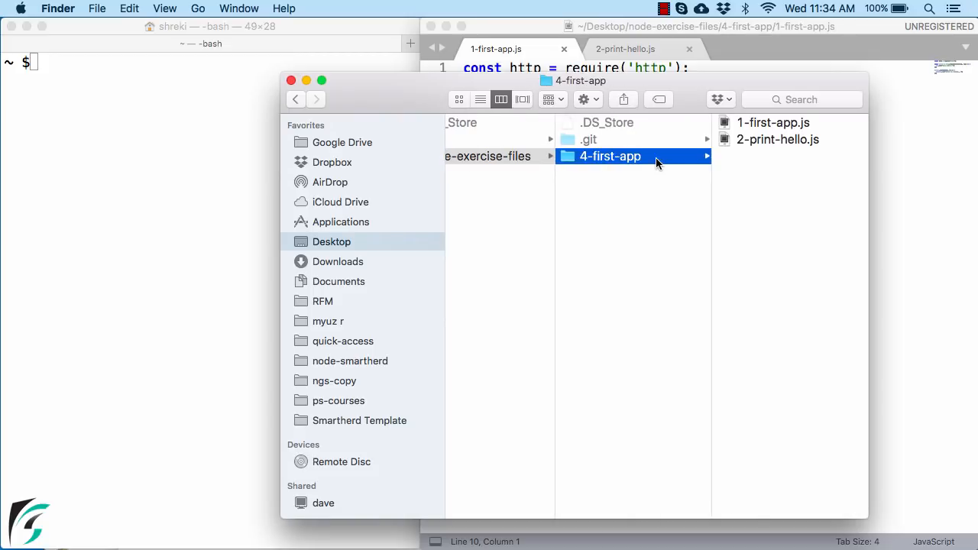
mouse_move(150, 114)
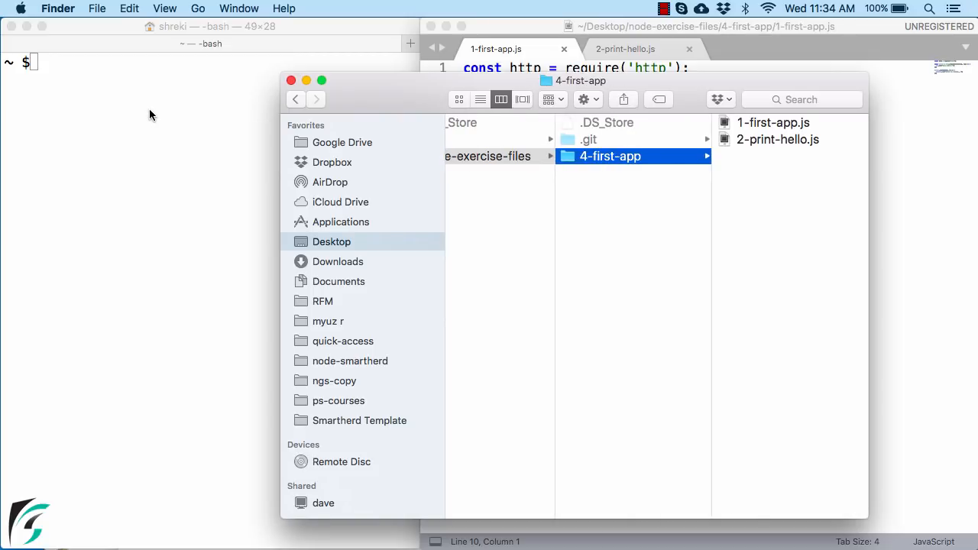
left_click(150, 110)
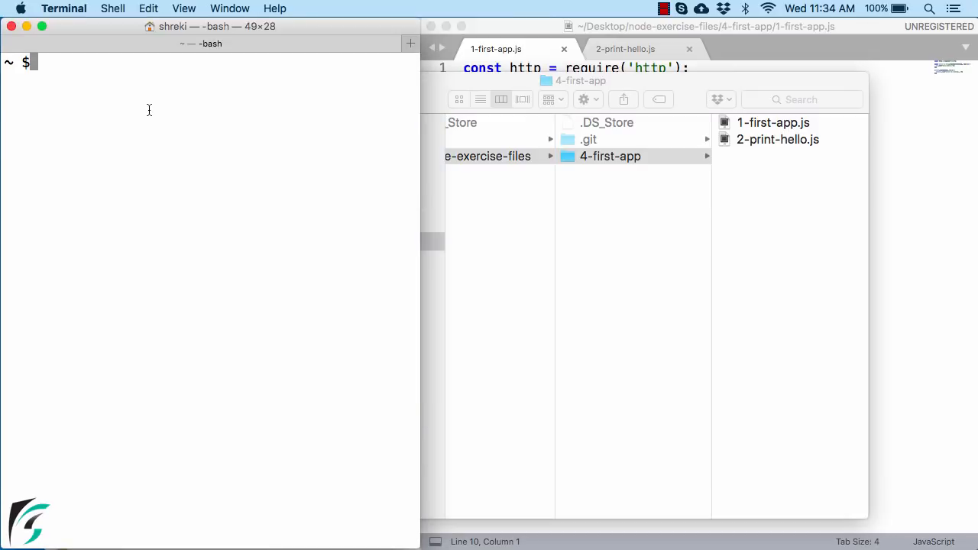
Change into the 4-first-app folder and list 1-first-app.js and 2-print-hello.js.
type("cd")
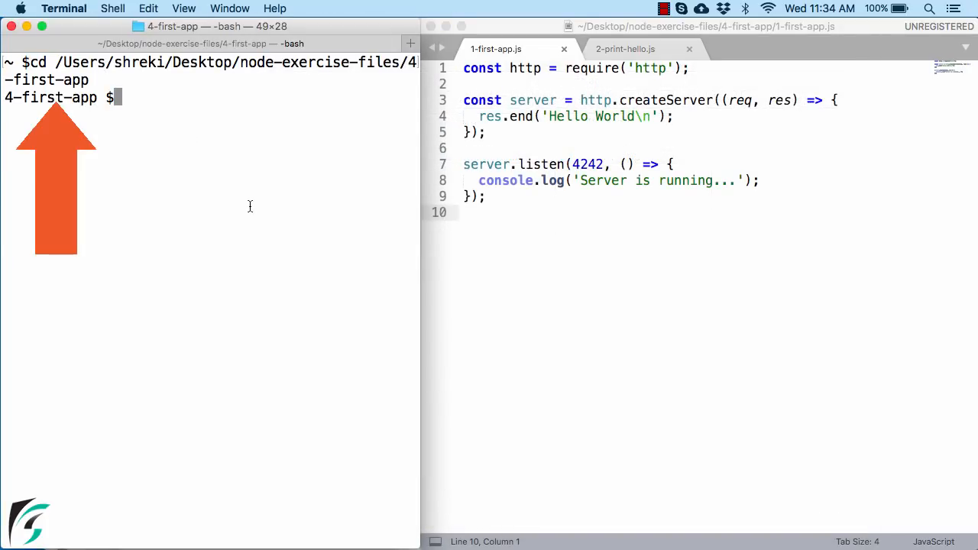
type("ls")
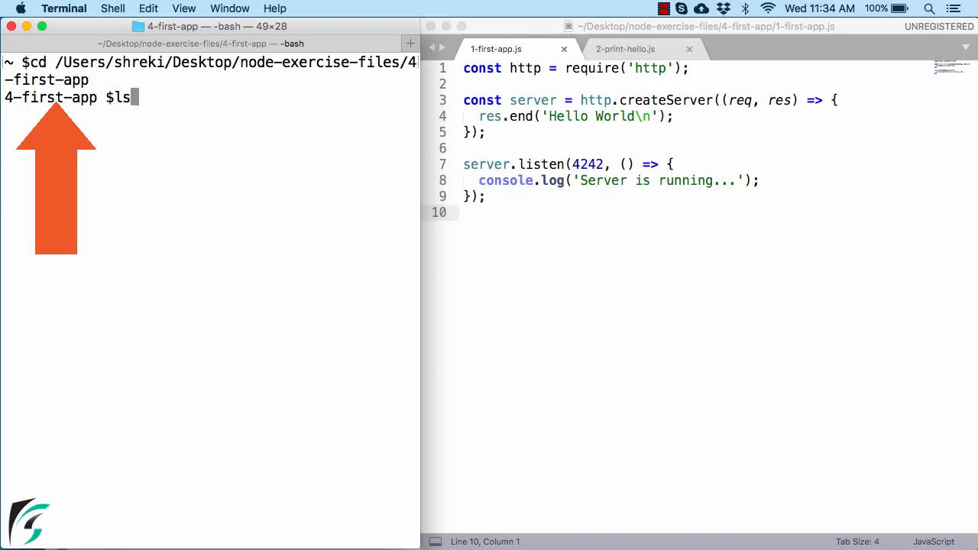
key("Return")
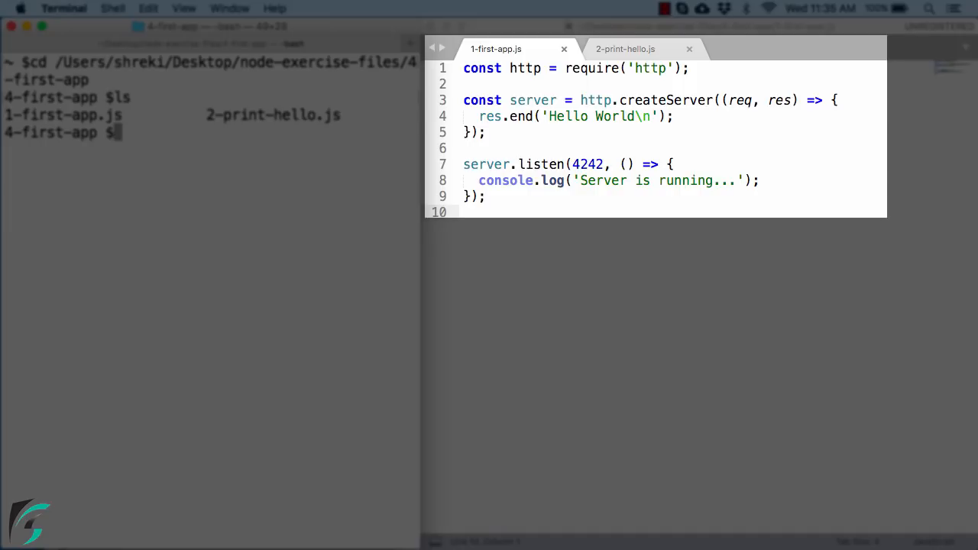
left_click(650, 138)
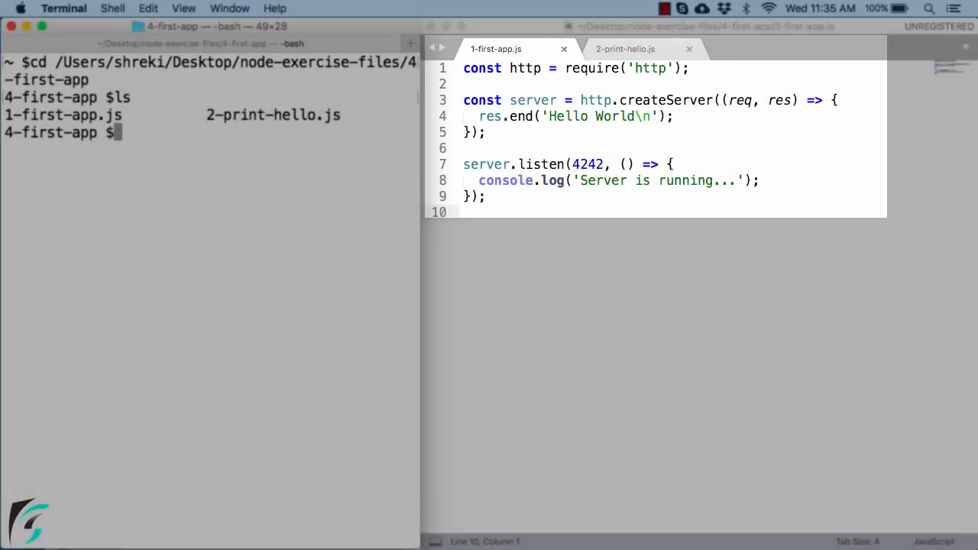
Run node 1-first-app.js until 'Server is running...' appears, then stop it with Ctrl+C.
type("no")
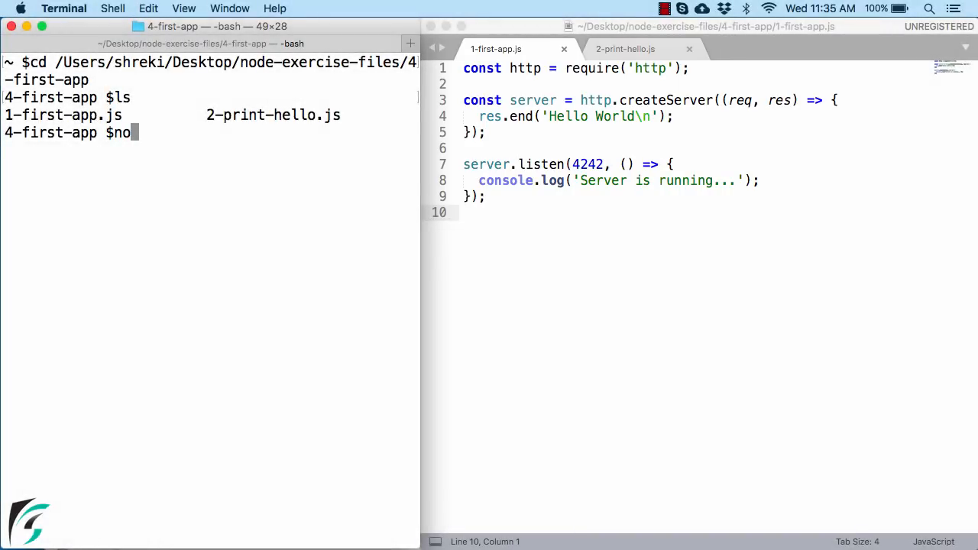
type("de")
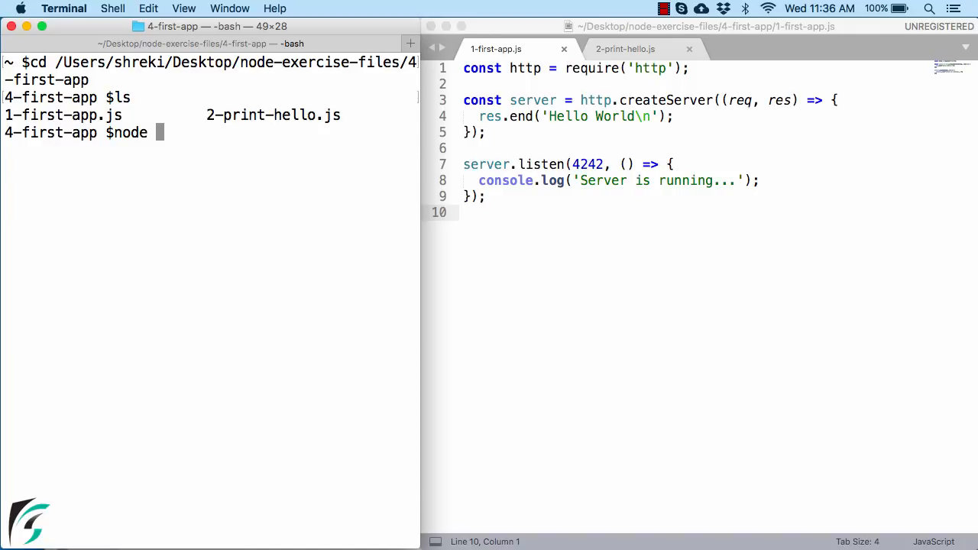
type("1-first-app.js")
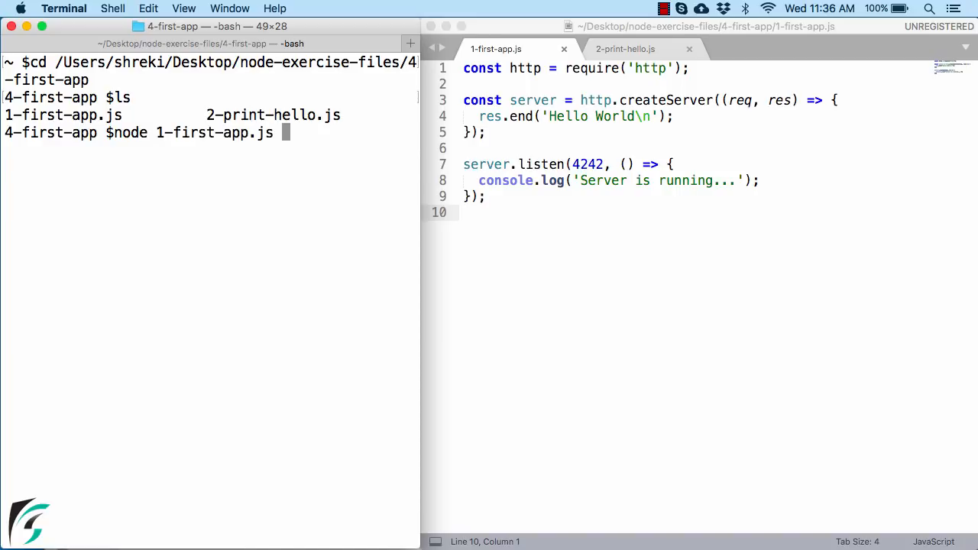
key("Return")
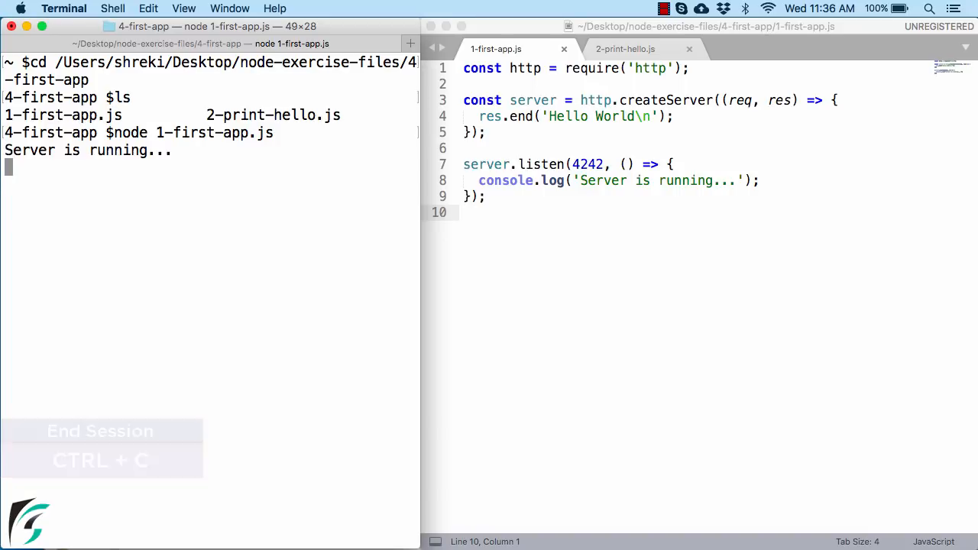
key("ctrl+c")
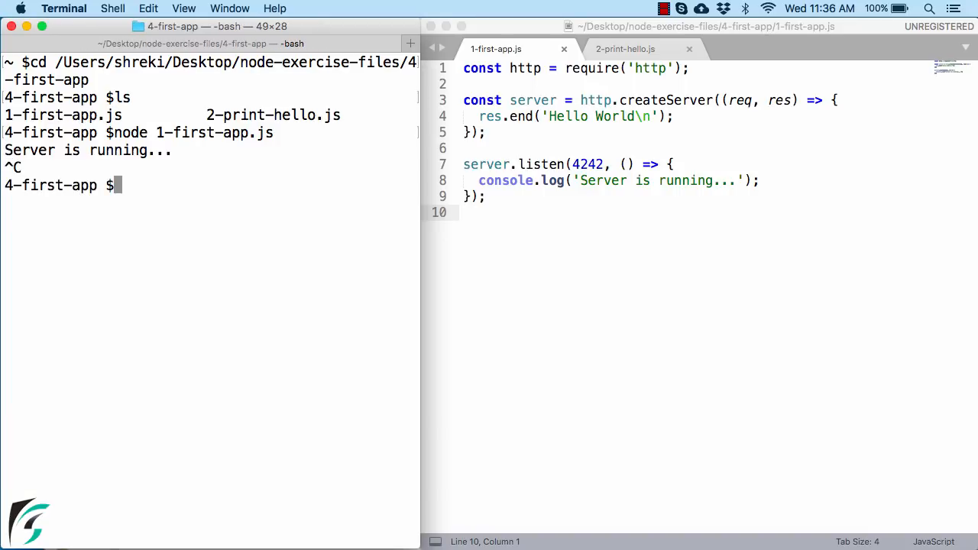
mouse_move(255, 220)
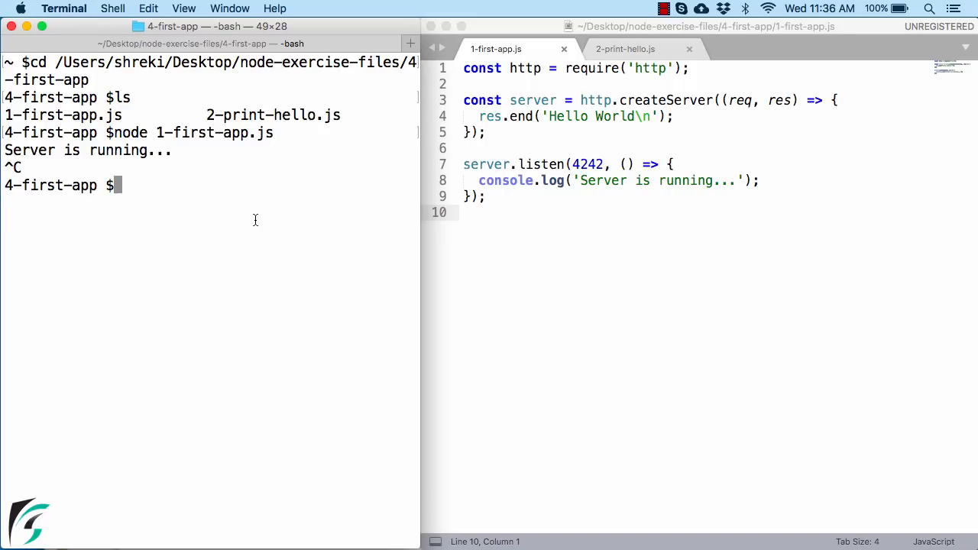
Review the console.log line in 2-print-hello.js, then run node 2-print-hello.js printing 'Hello from Node'.
left_click(625, 49)
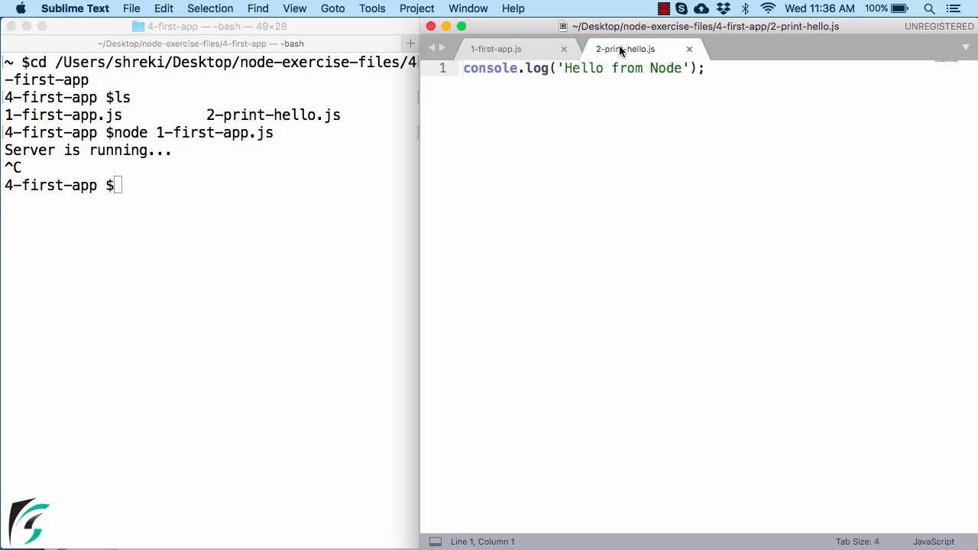
triple_click(584, 67)
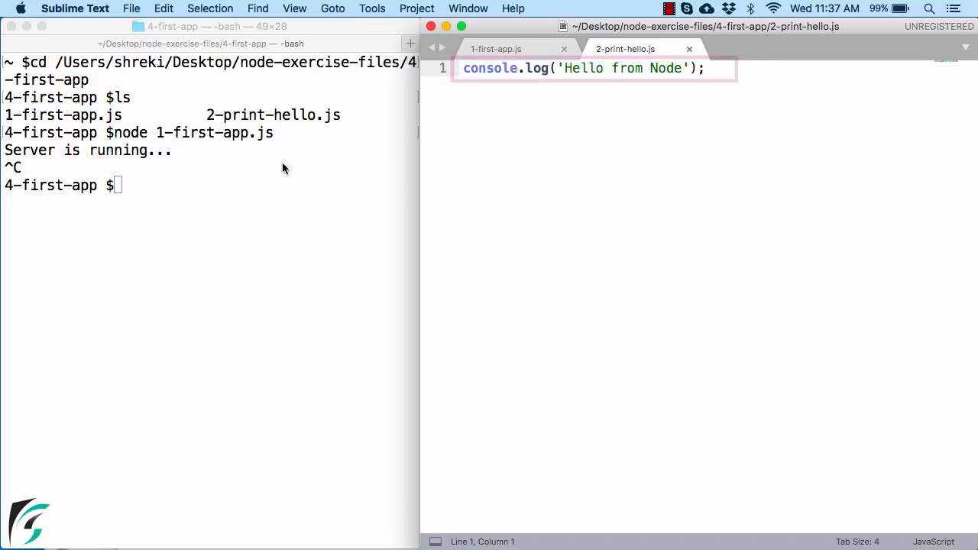
left_click(217, 196)
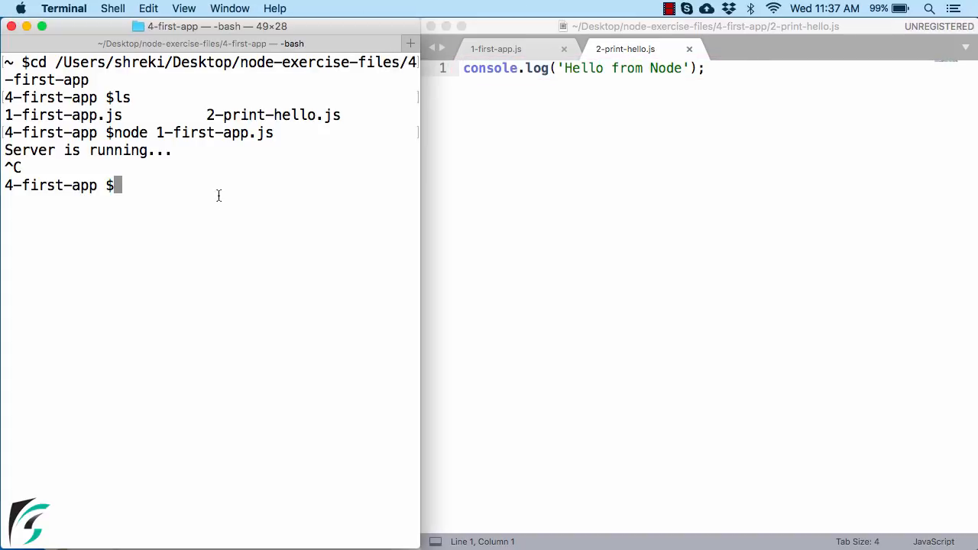
type("node")
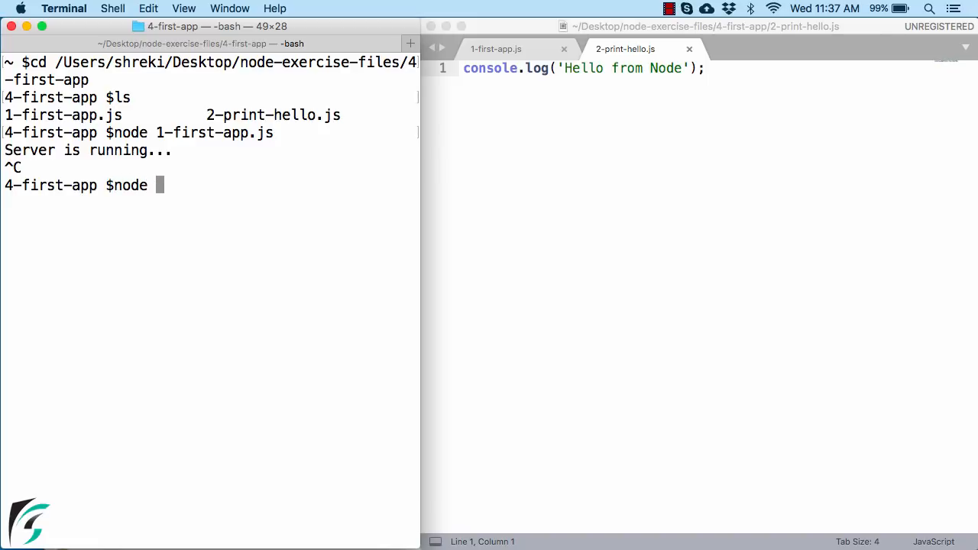
type("2-print-hello.js")
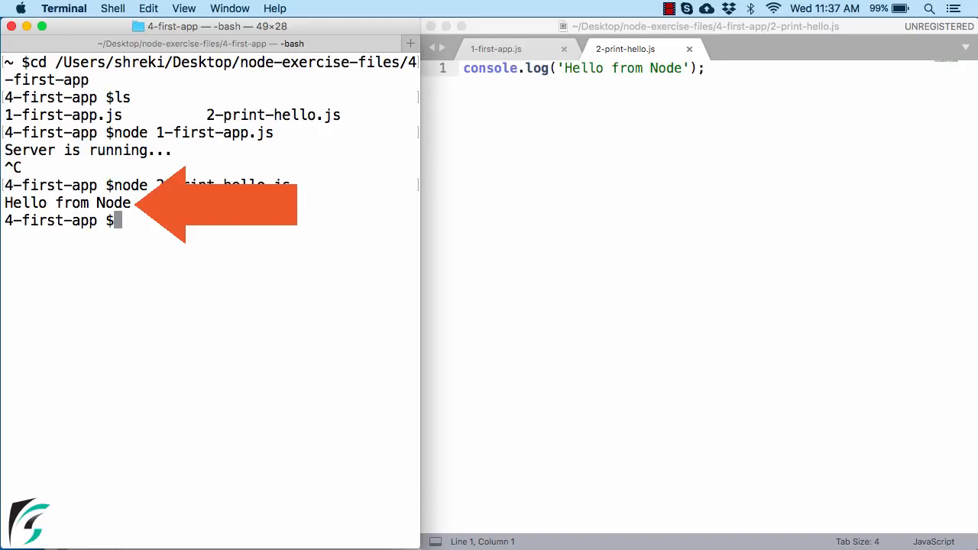
left_click(495, 48)
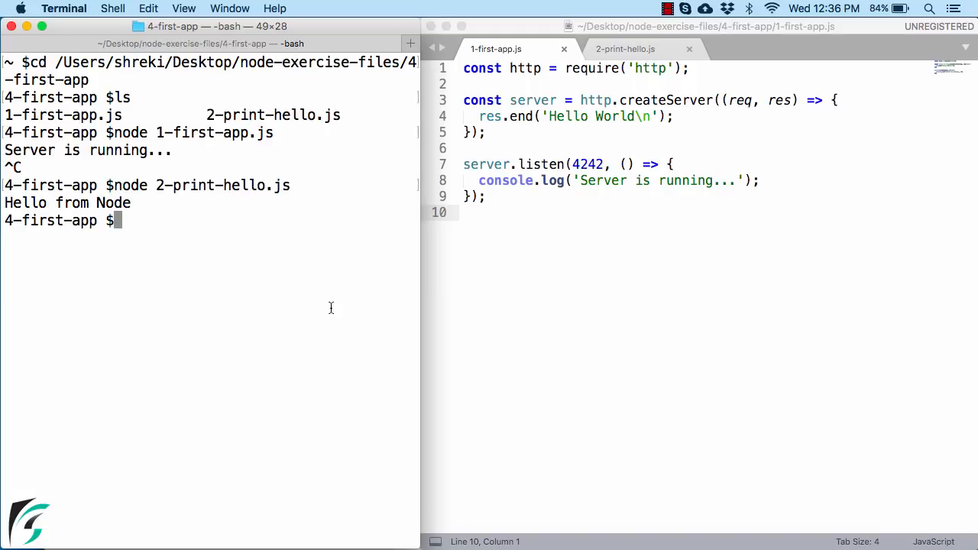
Run node 1-first-app.js again so 'Server is running...' shows.
type("node")
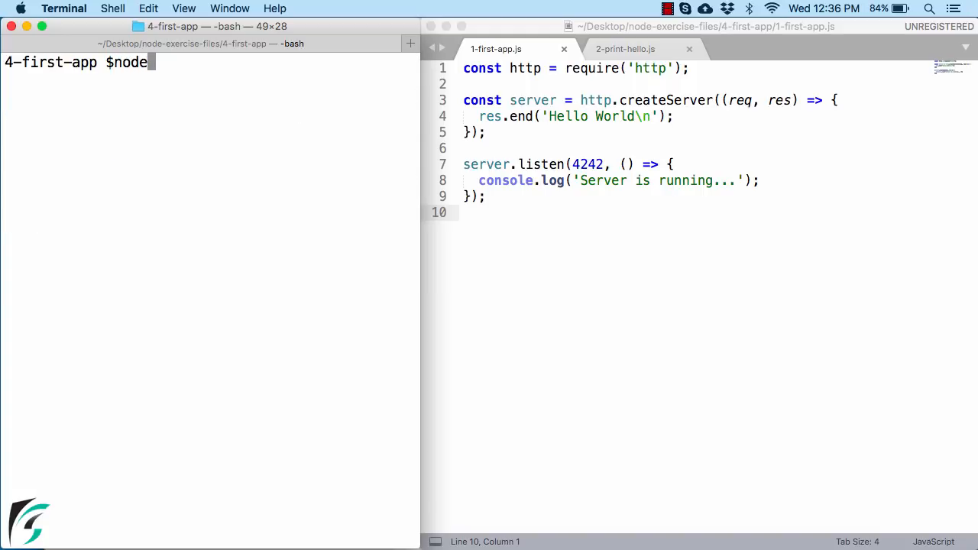
key("Return")
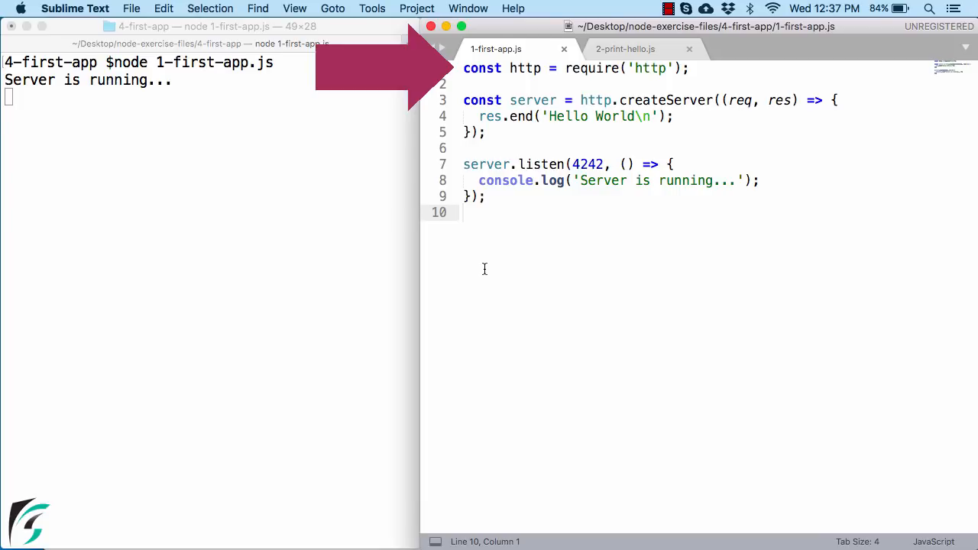
Select words in the createServer line of 1-first-app.js, including require.
double_click(481, 67)
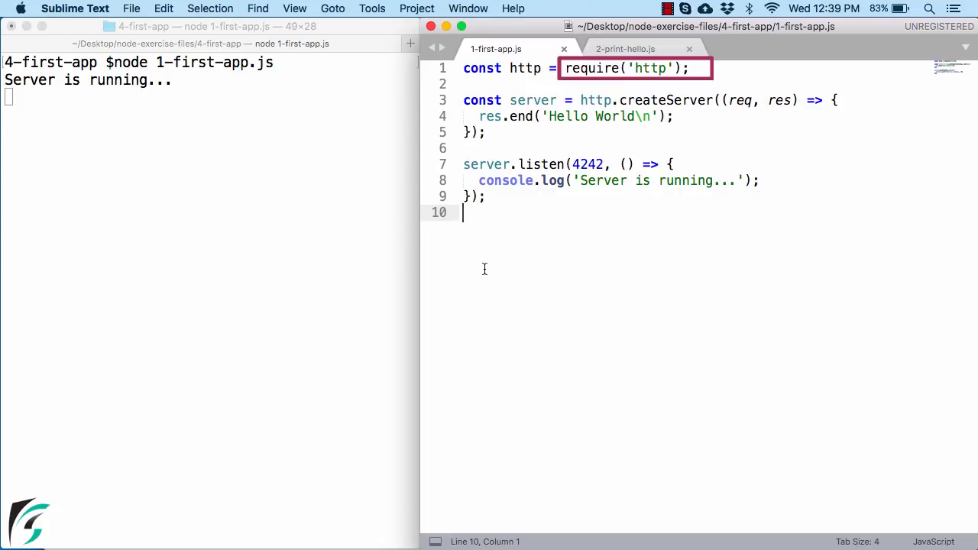
double_click(666, 101)
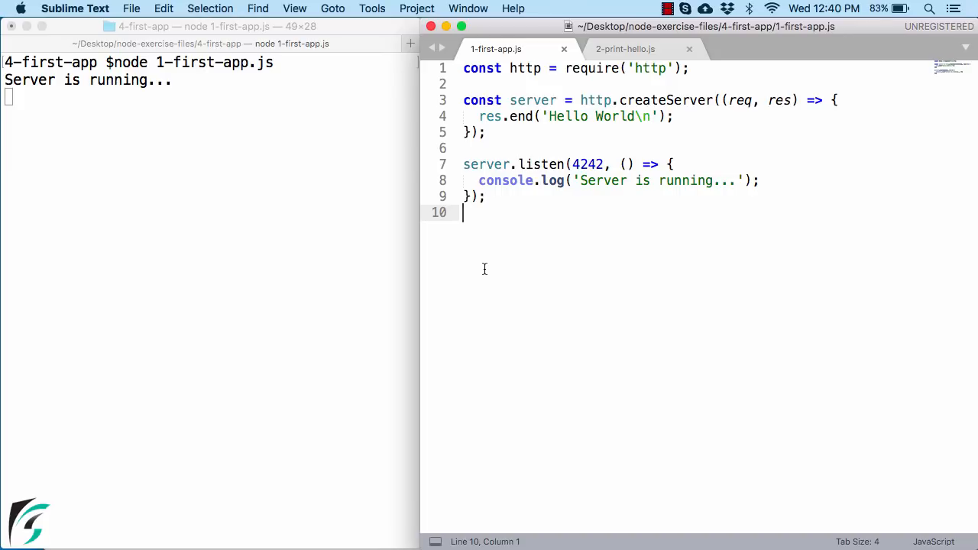
mouse_move(425, 246)
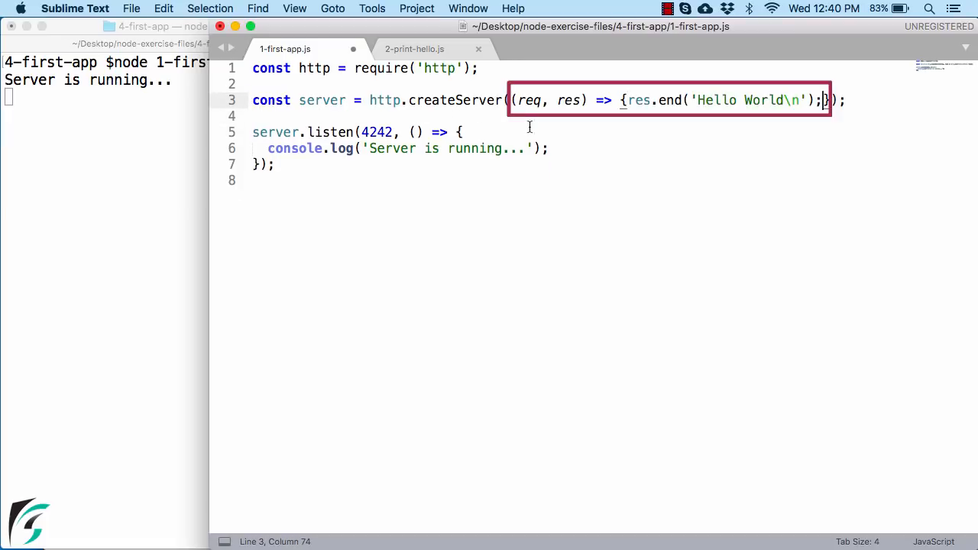
left_click(589, 100)
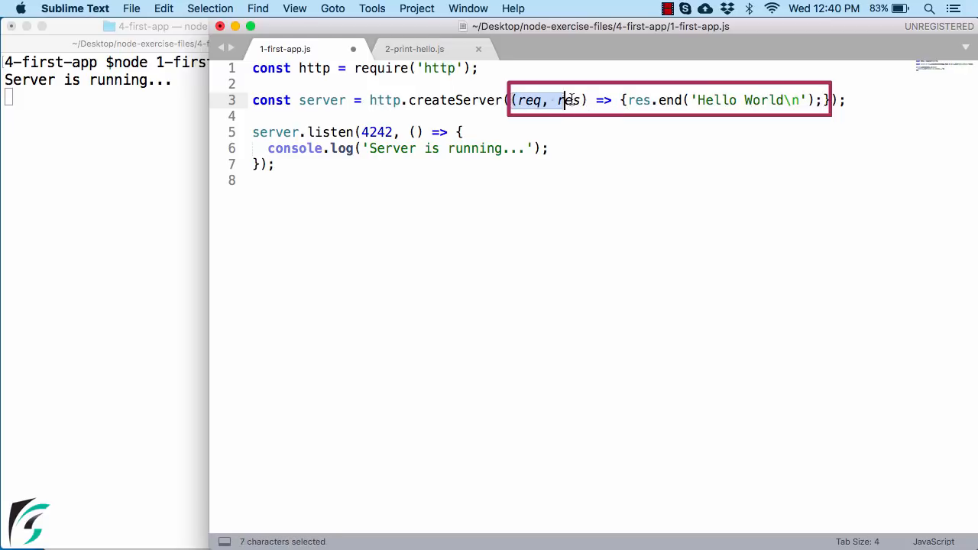
left_click_drag(565, 101, 823, 101)
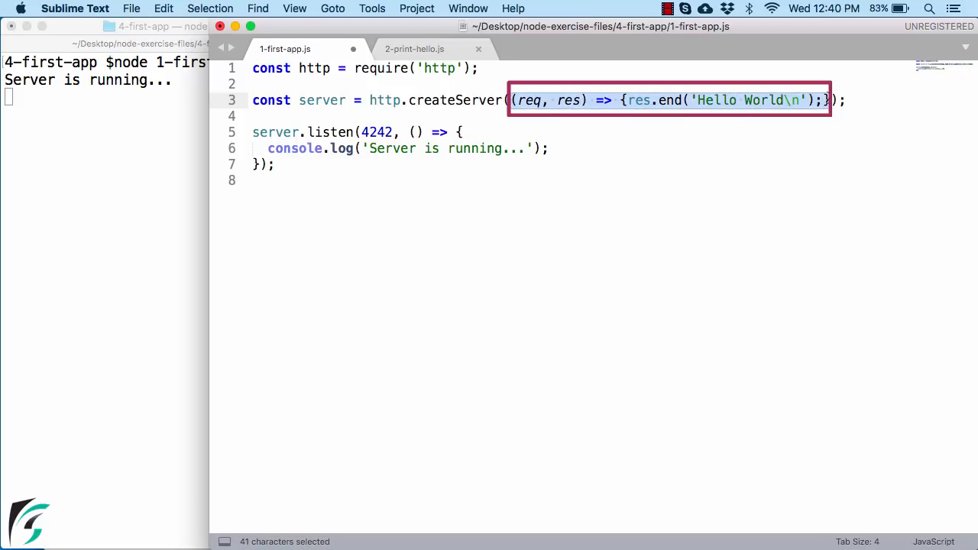
left_click(825, 101)
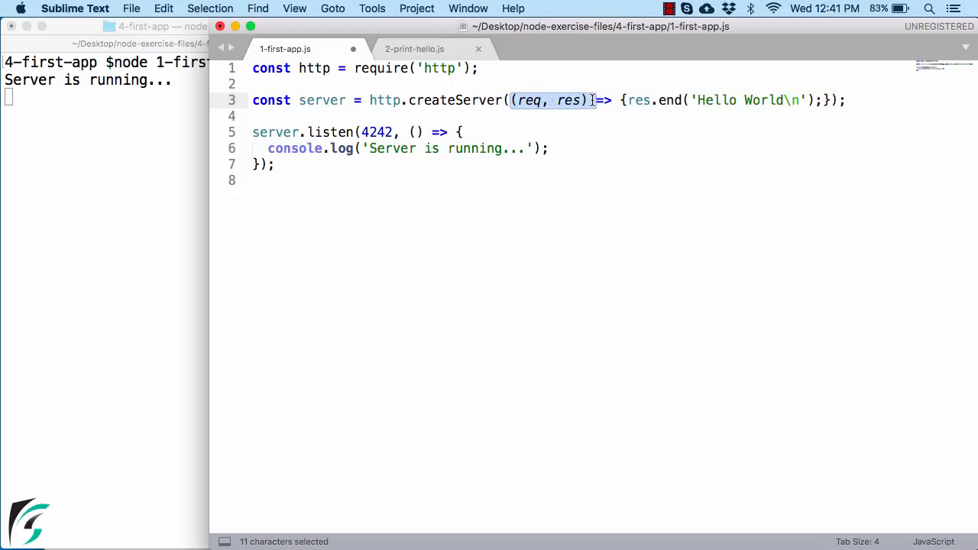
left_click(588, 101)
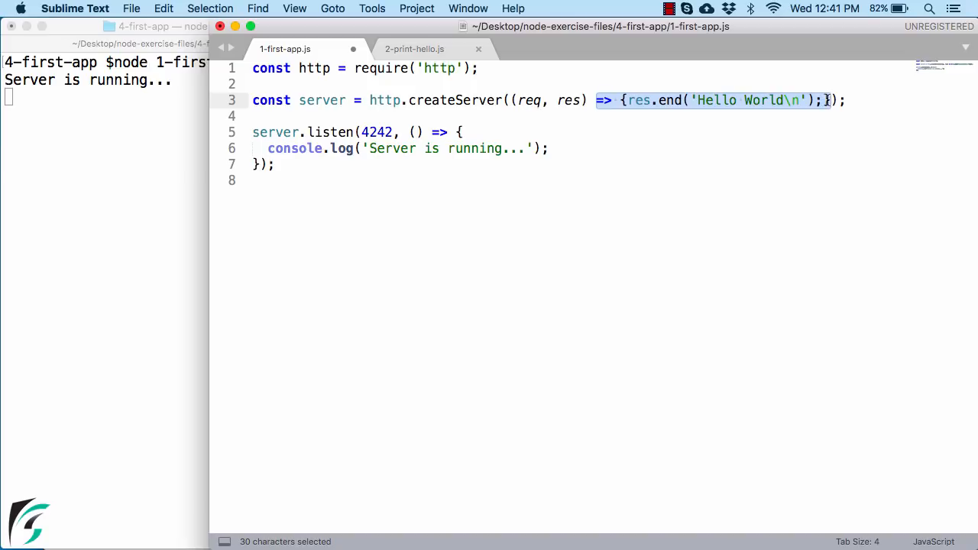
mouse_move(828, 104)
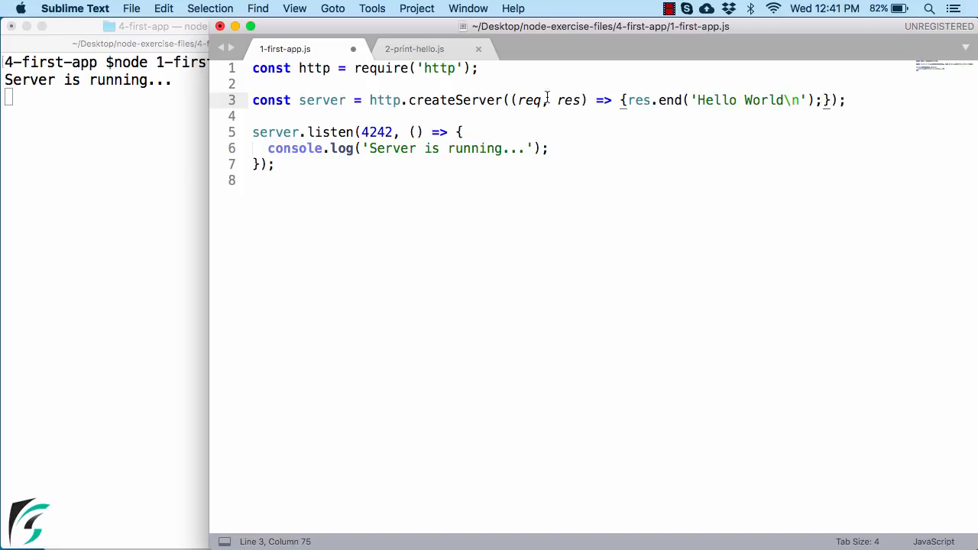
left_click_drag(511, 101, 824, 101)
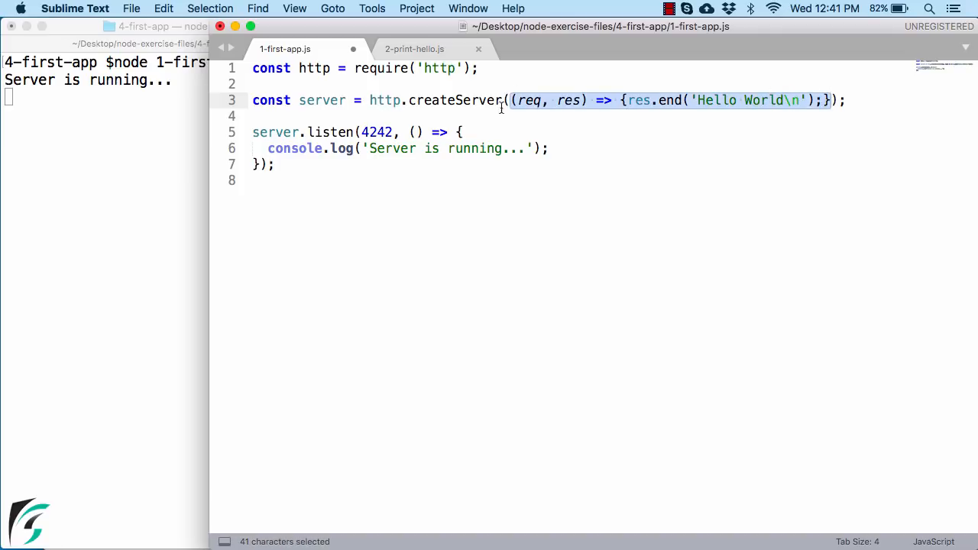
mouse_move(477, 101)
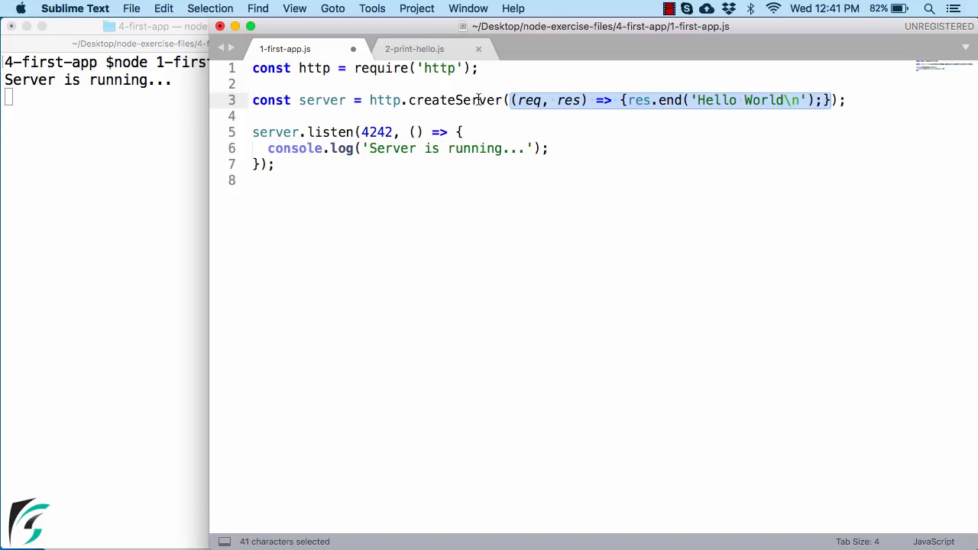
double_click(452, 101)
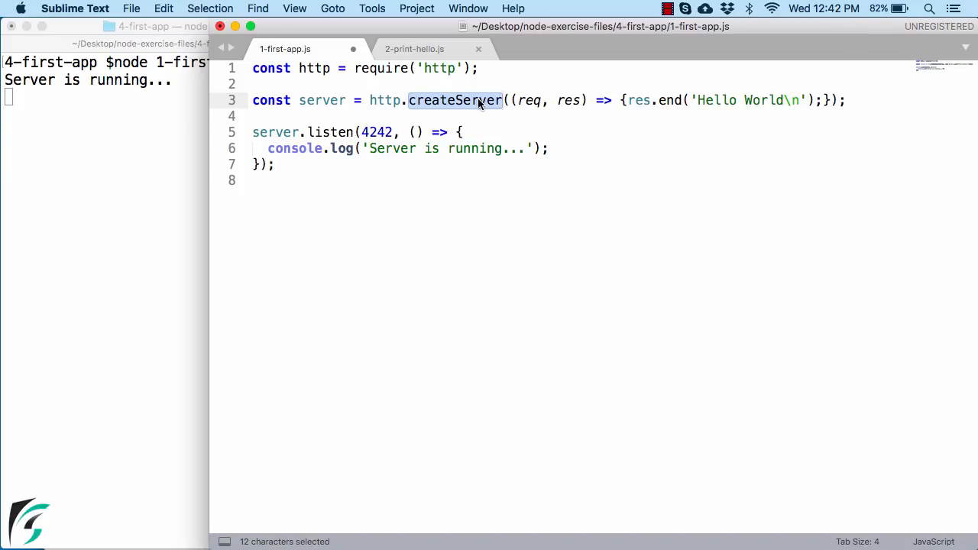
left_click(624, 101)
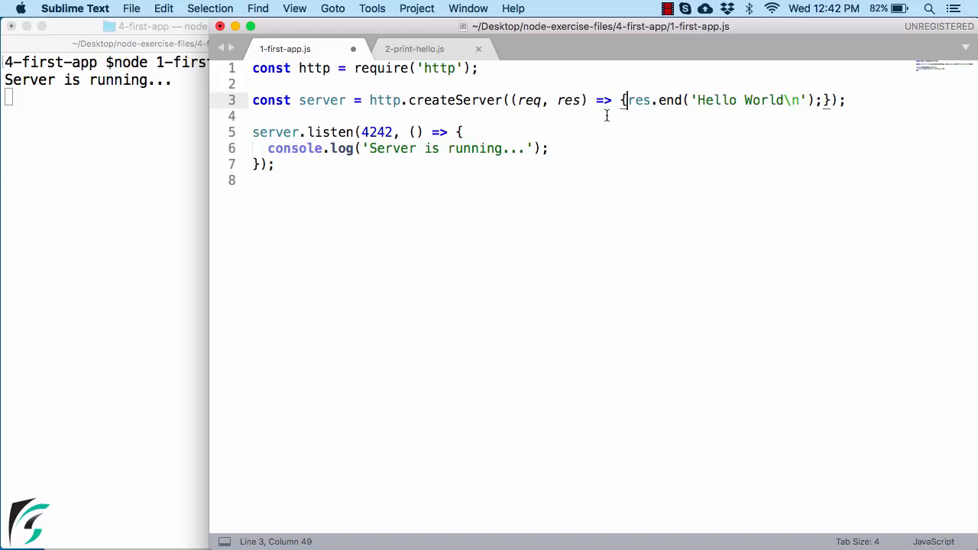
left_click(526, 101)
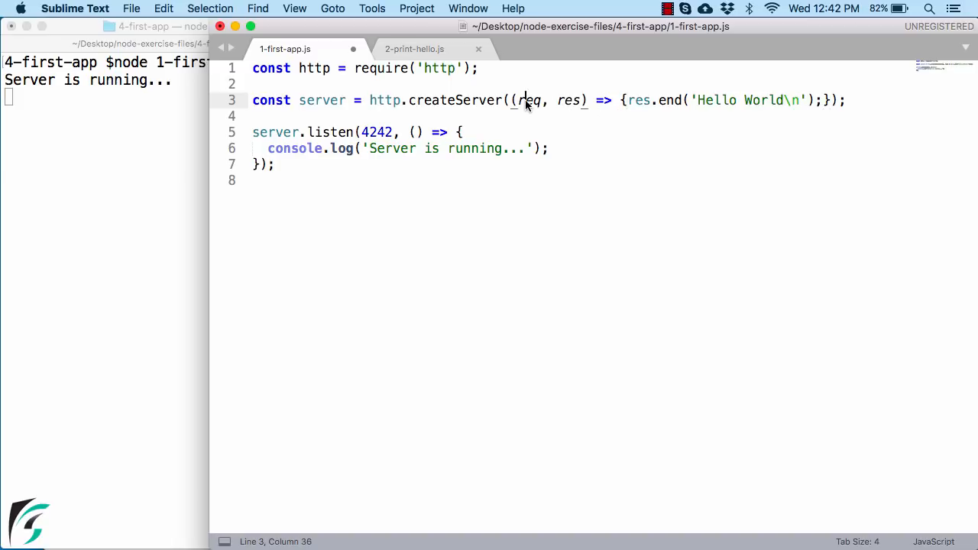
double_click(528, 101)
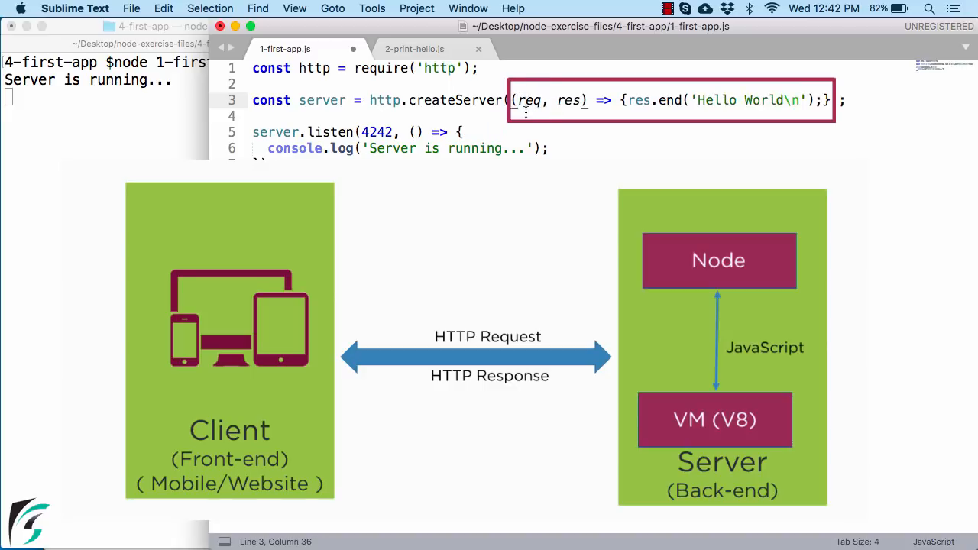
Rename the callback's req and res parameters to request and response.
double_click(529, 101)
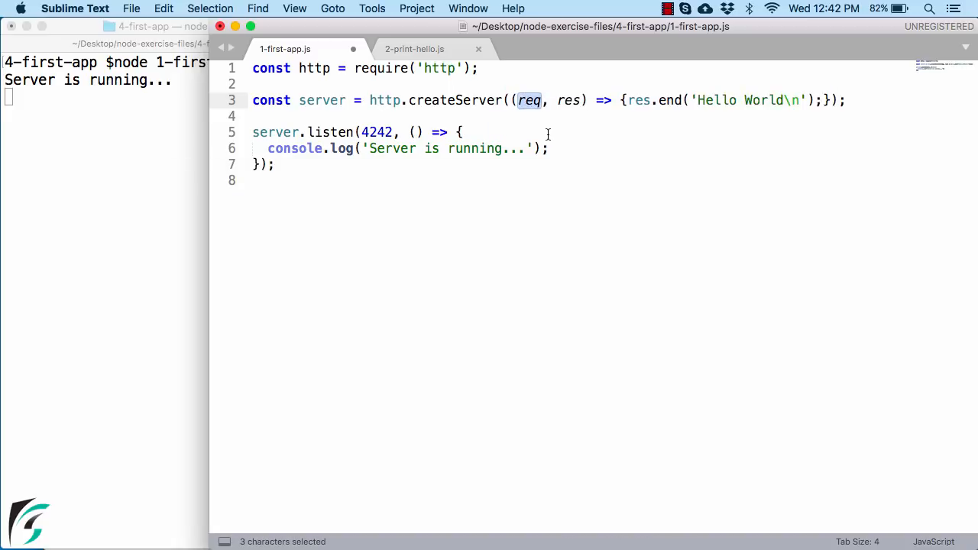
left_click(587, 101)
type("uest")
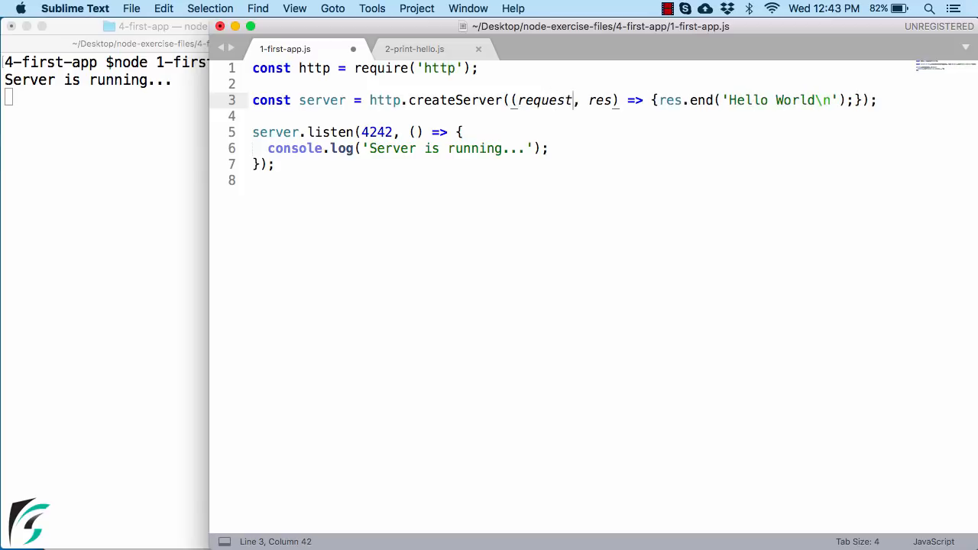
key("cmd+s")
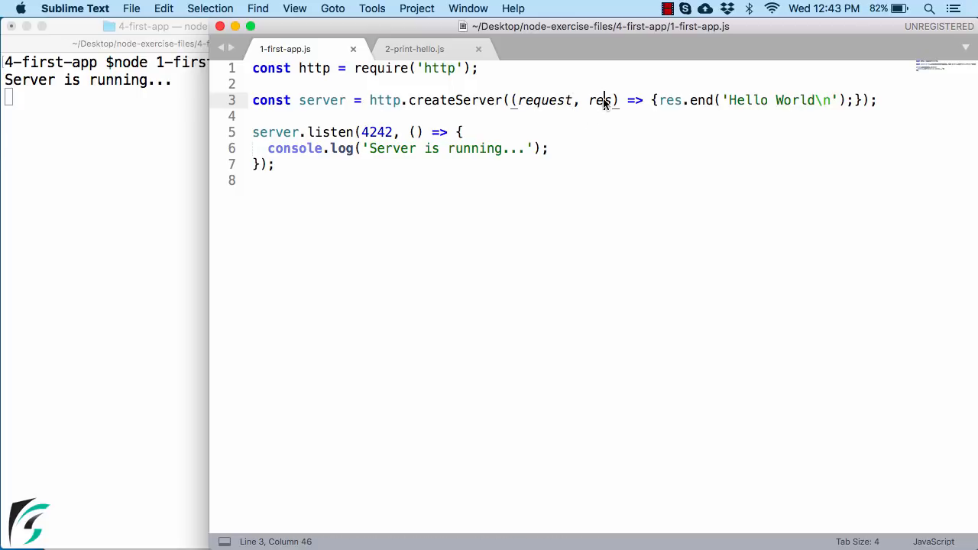
double_click(600, 101)
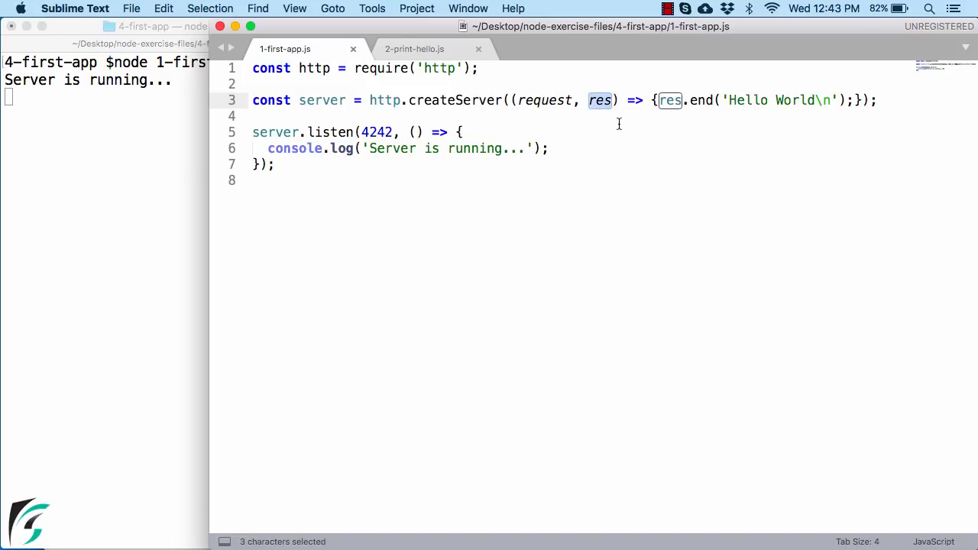
mouse_move(619, 124)
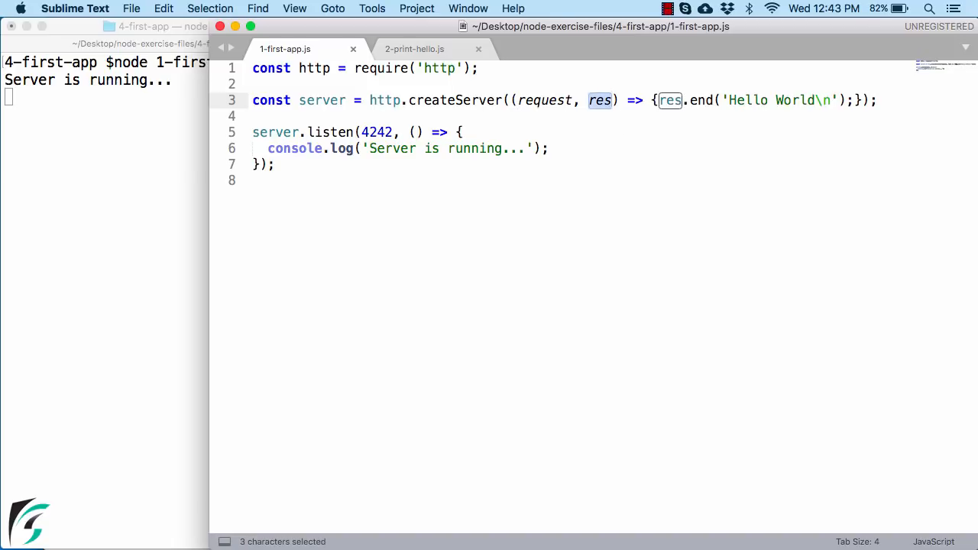
type("response")
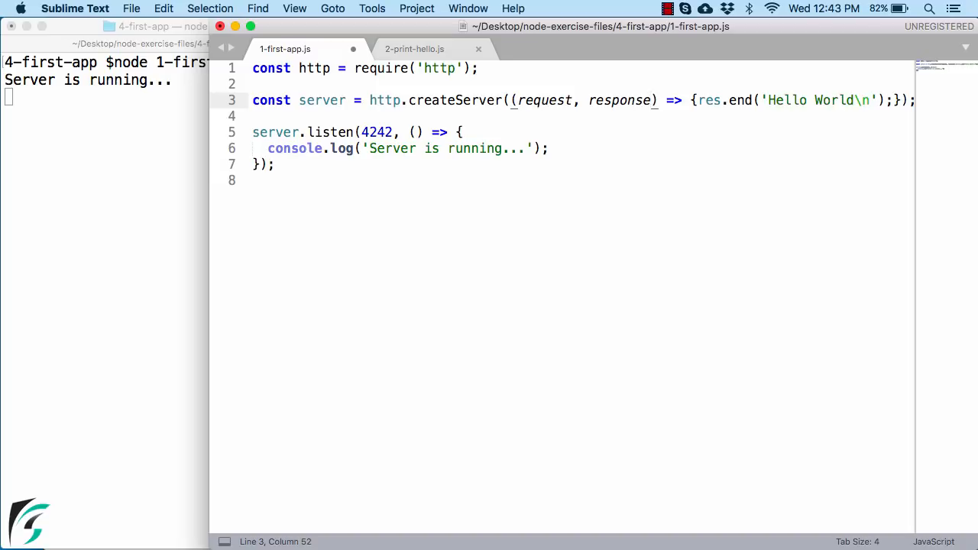
Rename res in res.end to response and move the closing brace onto its own line.
left_click(682, 101)
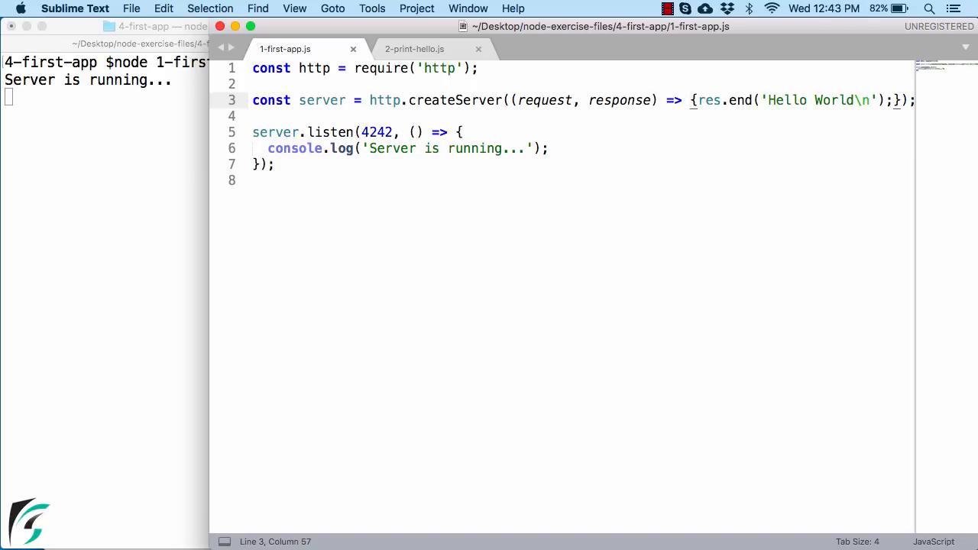
key("enter")
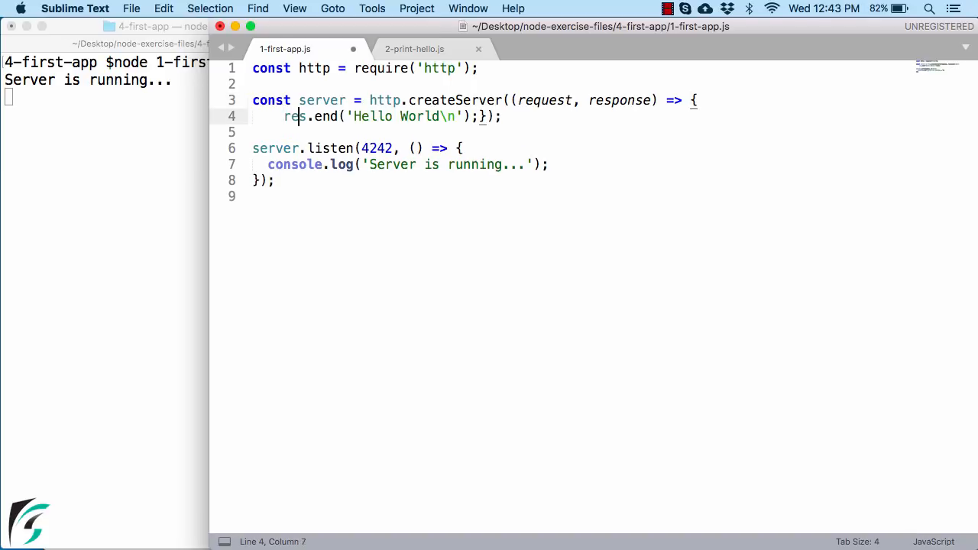
type("ponse")
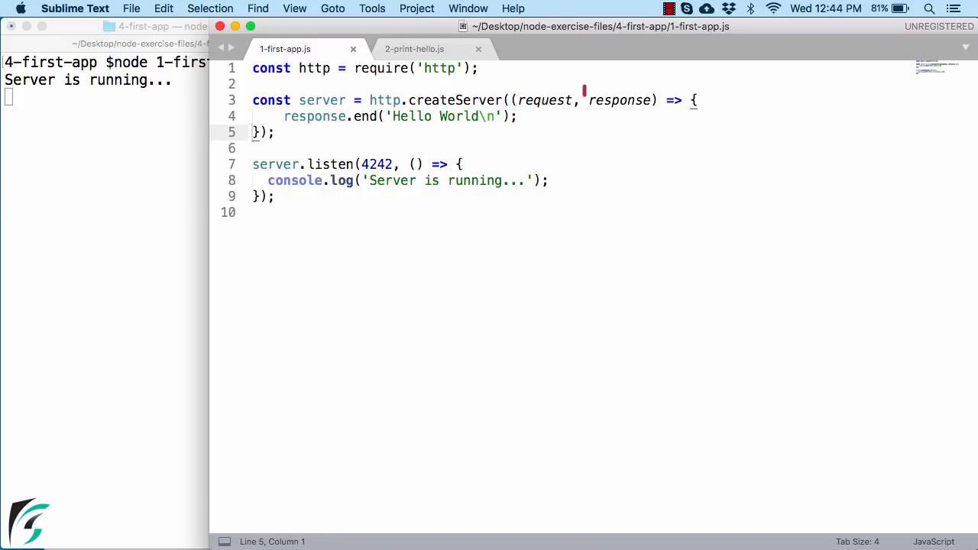
double_click(619, 101)
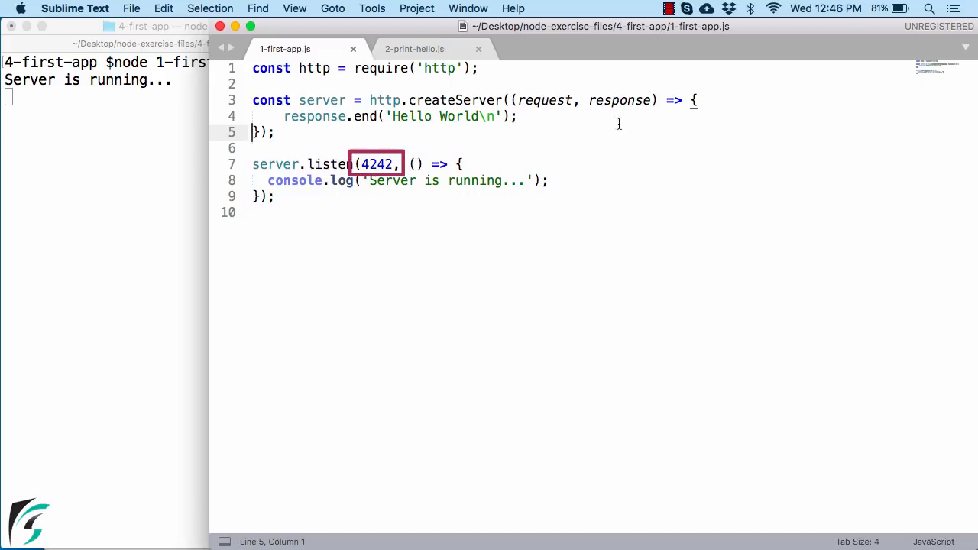
Replace the server.listen port 4242 with 9000.
left_click(376, 164)
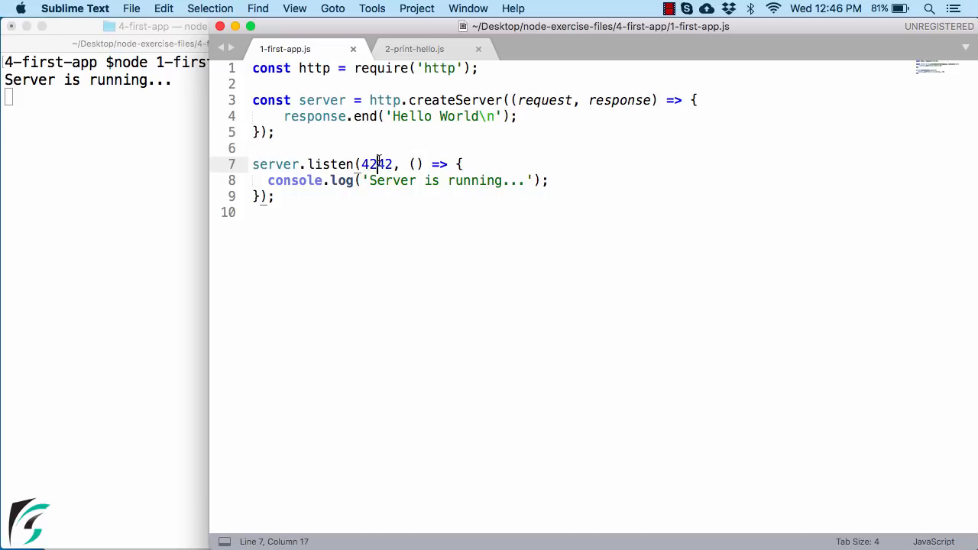
type("900")
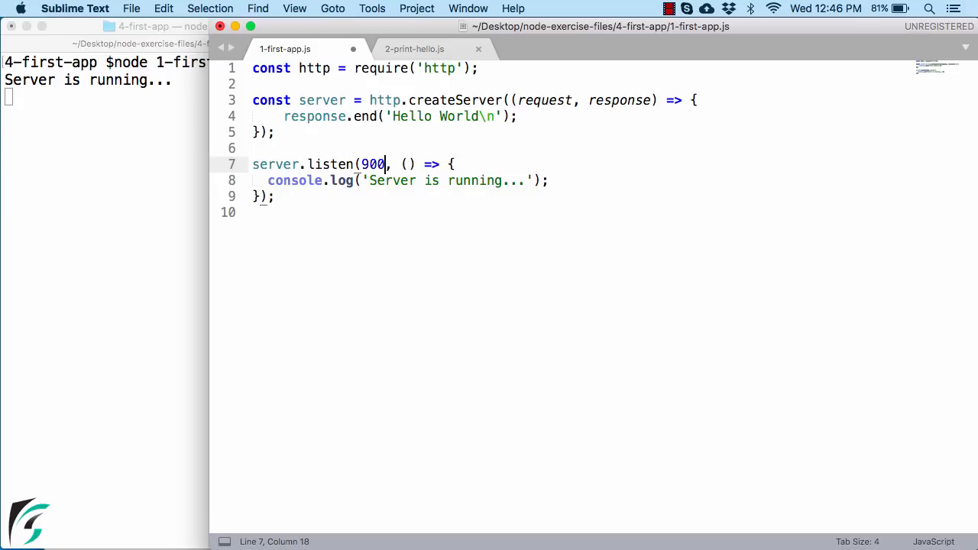
key("backspace")
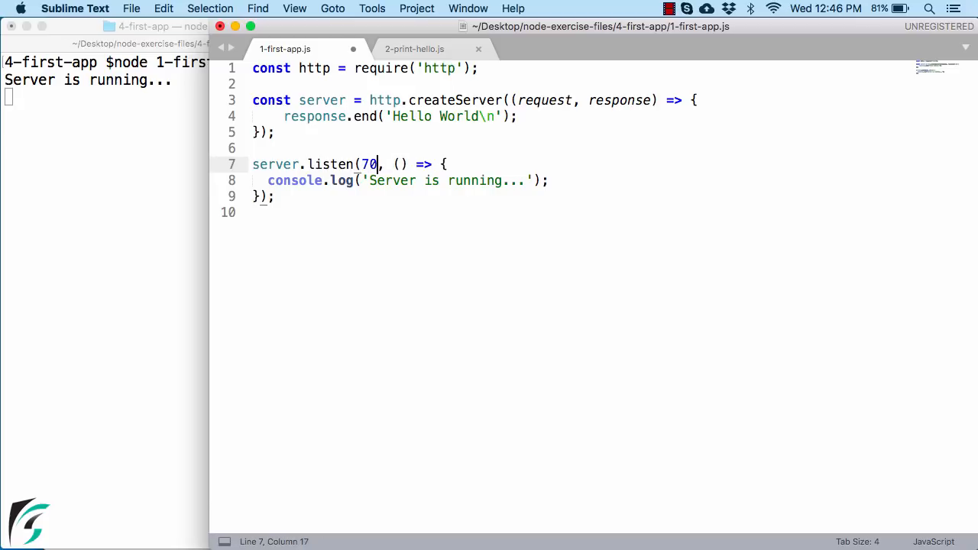
type("00")
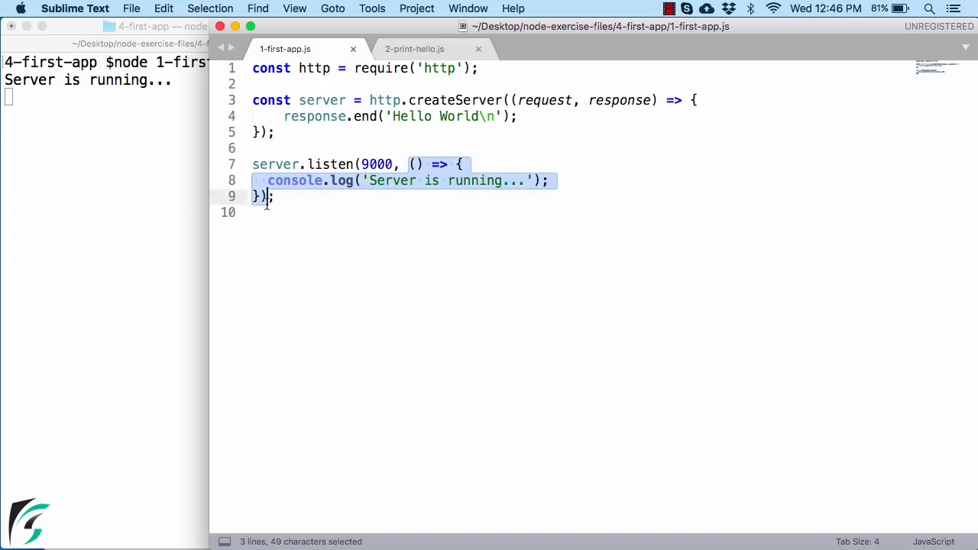
left_click(306, 180)
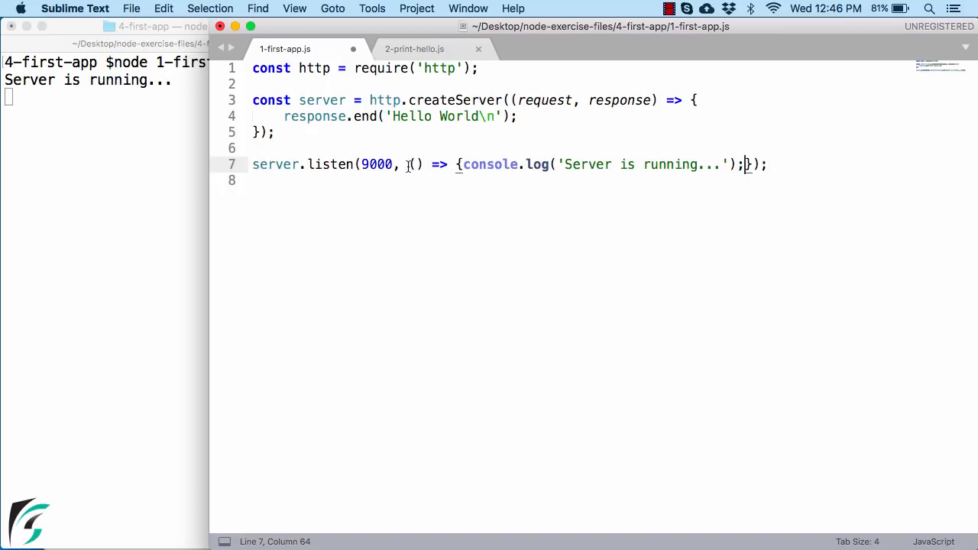
Select and review parts of the server.listen statement, keeping the callback on separate lines.
left_click_drag(410, 165, 749, 165)
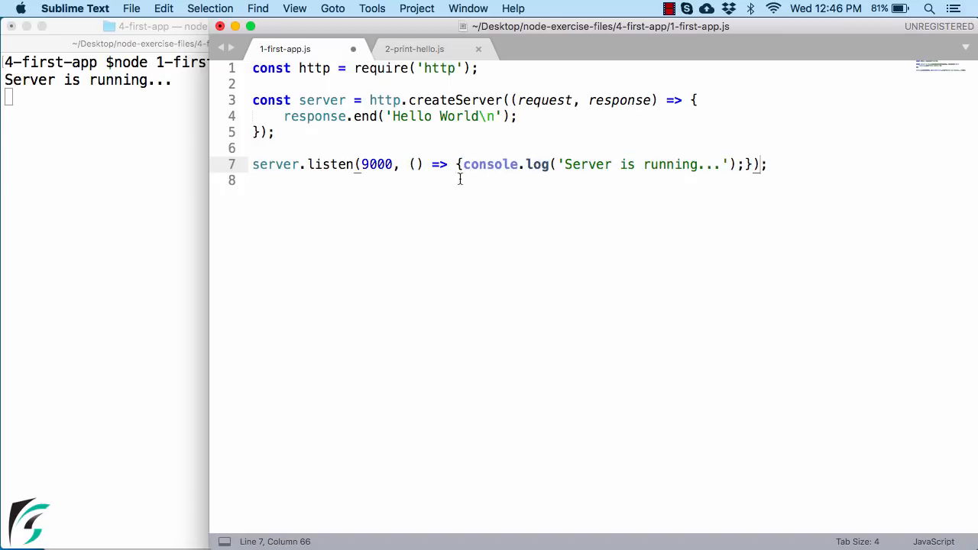
double_click(416, 165)
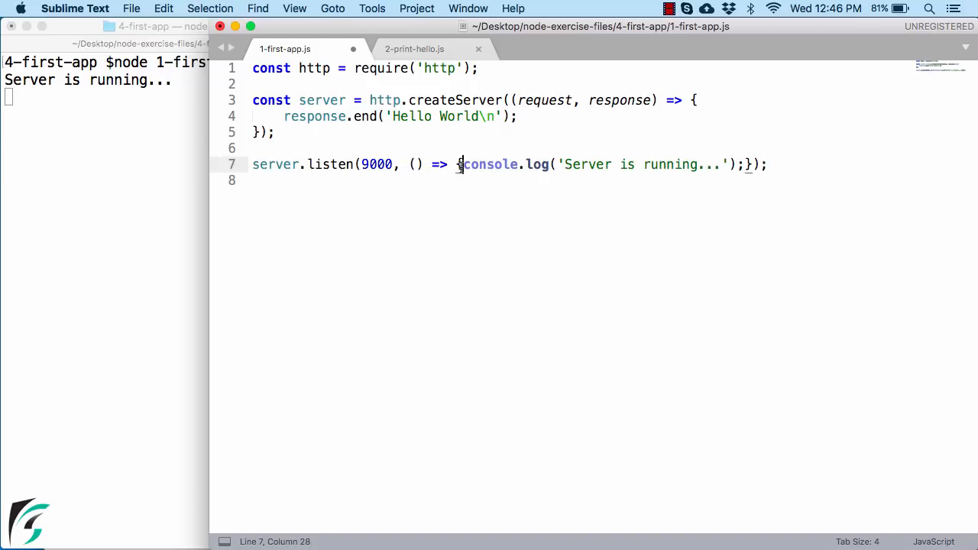
left_click_drag(252, 165, 459, 165)
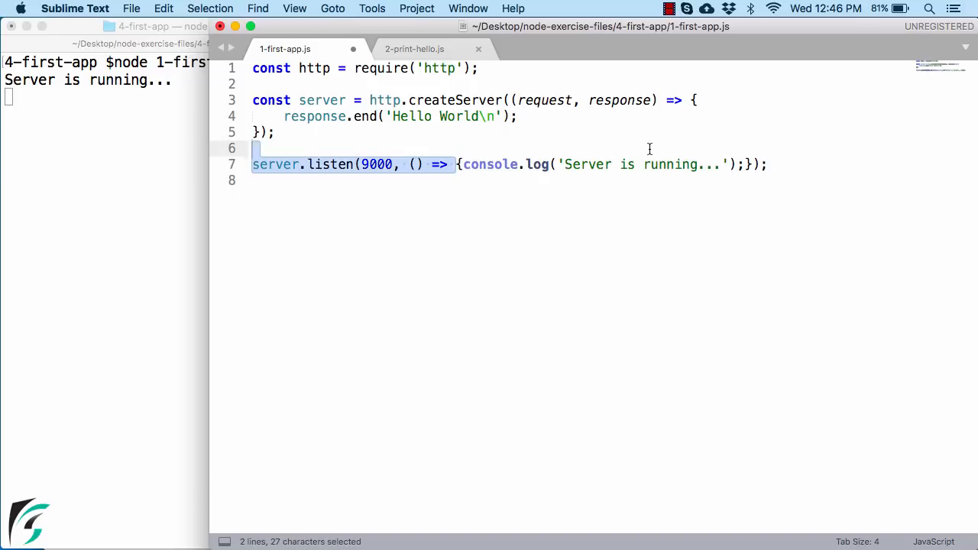
left_click(460, 165)
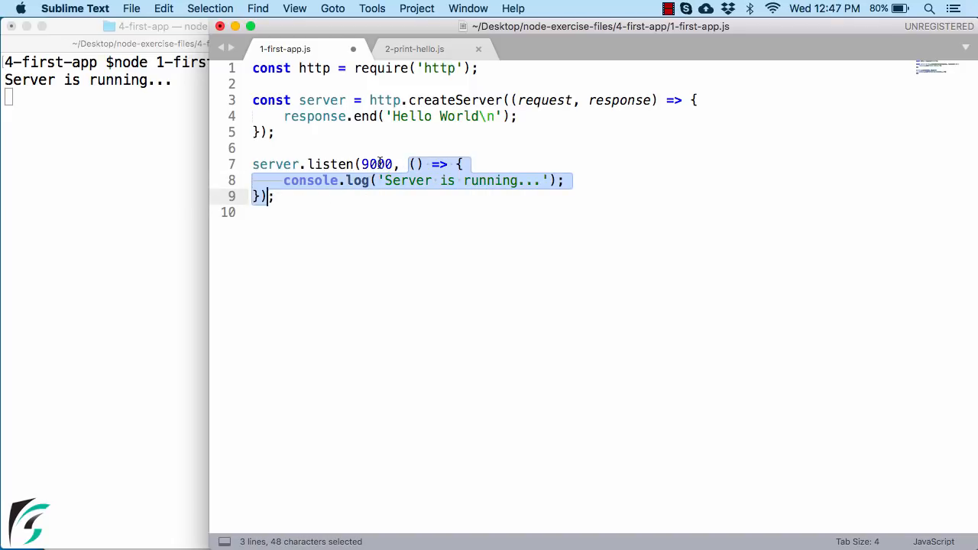
double_click(376, 165)
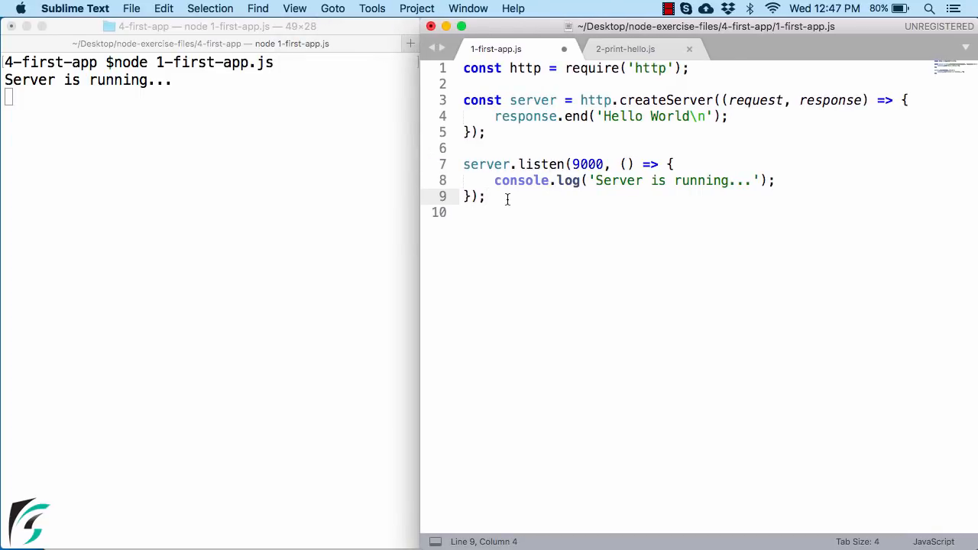
Stop the running Node server in Terminal and start node 1-first-app.js again.
left_click(211, 139)
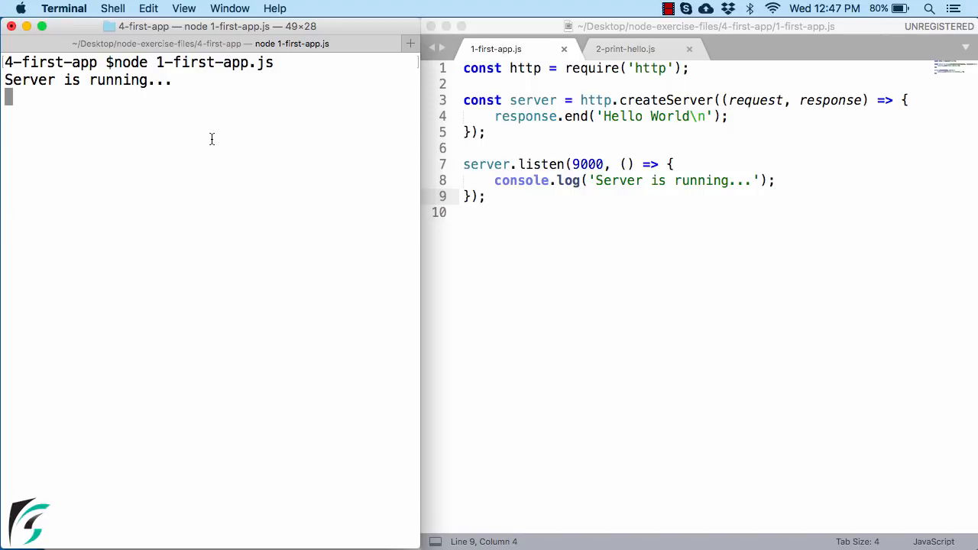
key("ctrl+c")
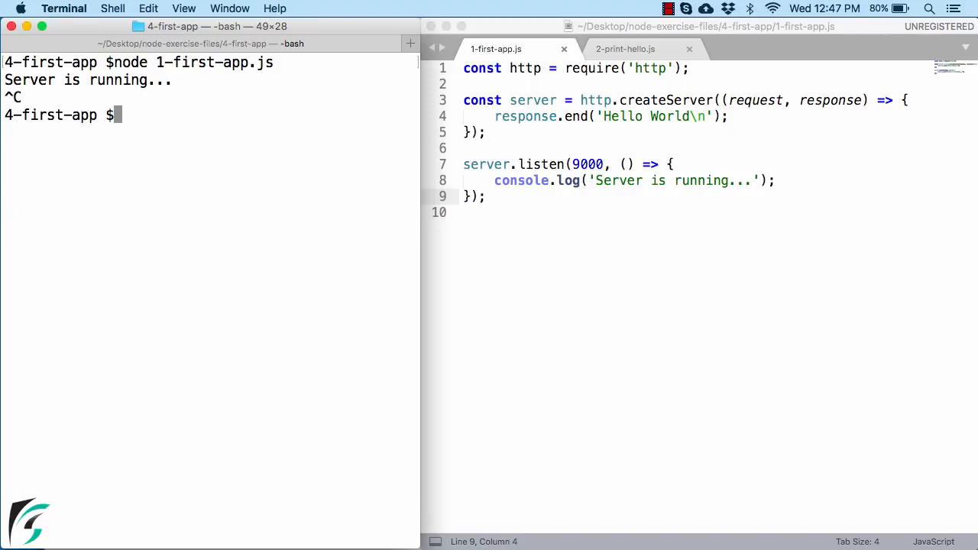
type("node")
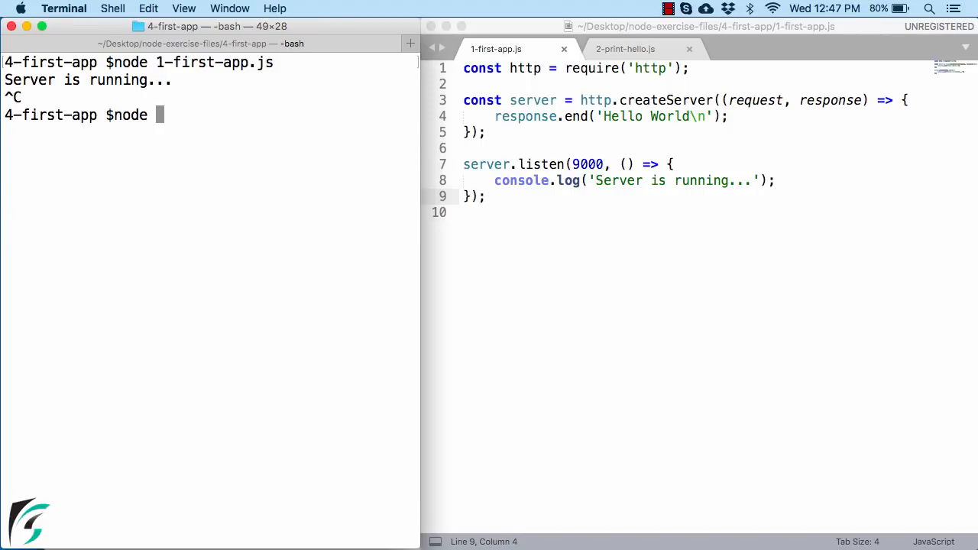
key("Return")
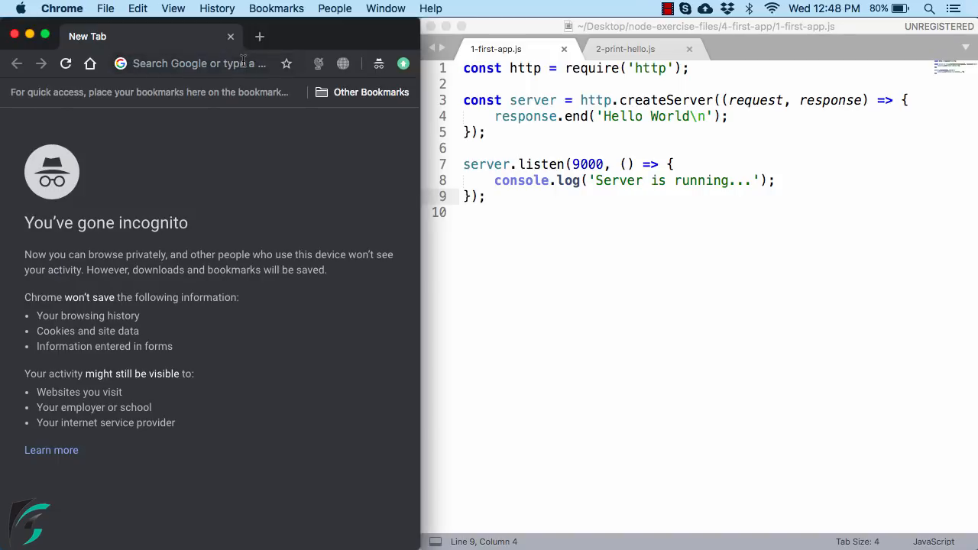
Enter localhost:9000/ideas in Chrome's address bar to load the local server.
left_click(199, 64)
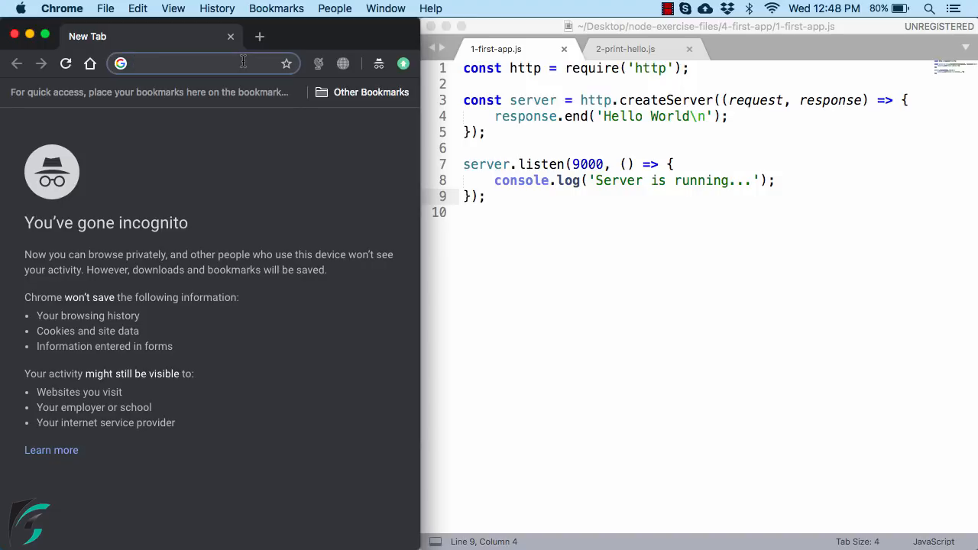
type("localhost:9000/ideas")
left_click(686, 116)
type("from different ")
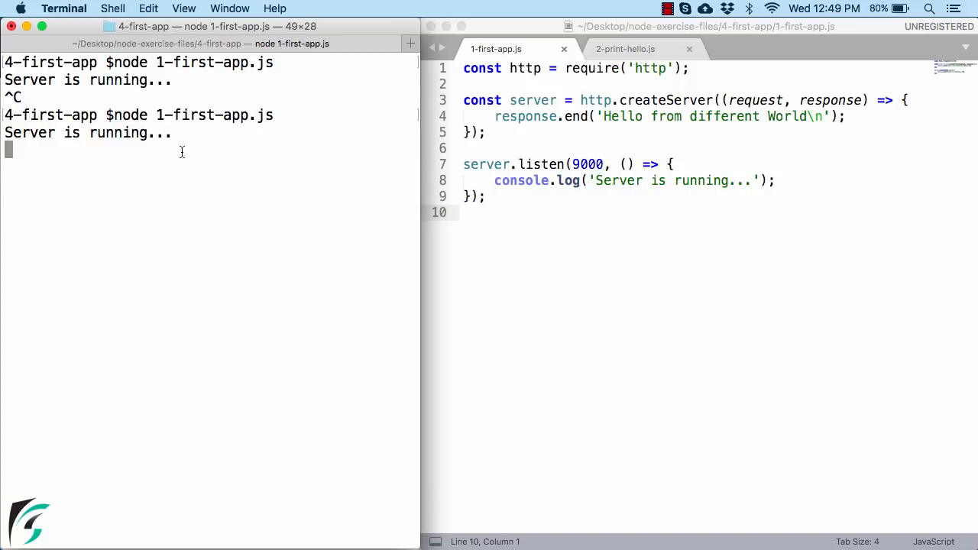
Switch to Chrome and select the localhost:9000 address showing Hello World.
key("ctrl+c")
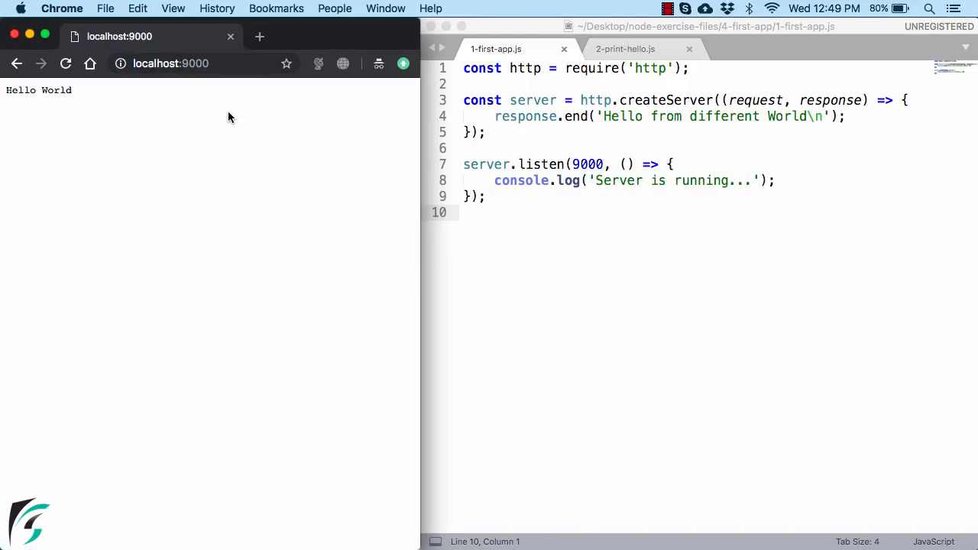
left_click(171, 65)
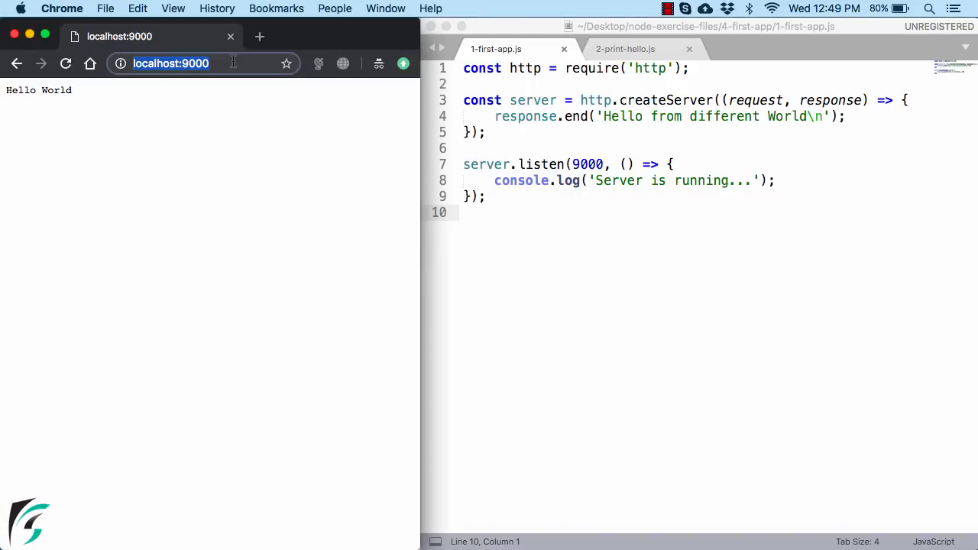